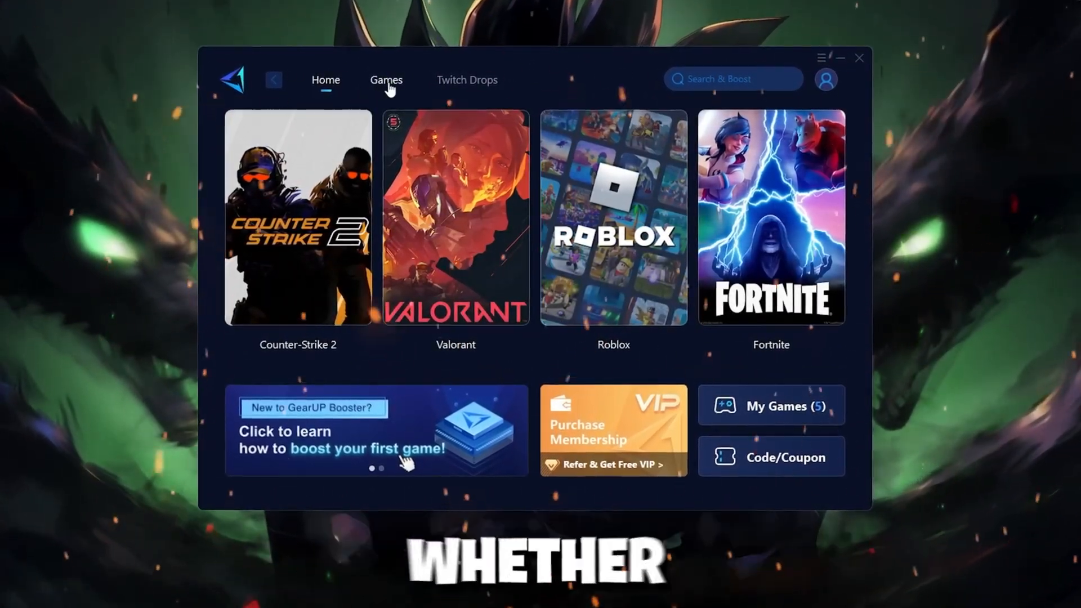
# Browse the GearUp Booster game library through its Action and Popular categories
pyautogui.click(386, 80)
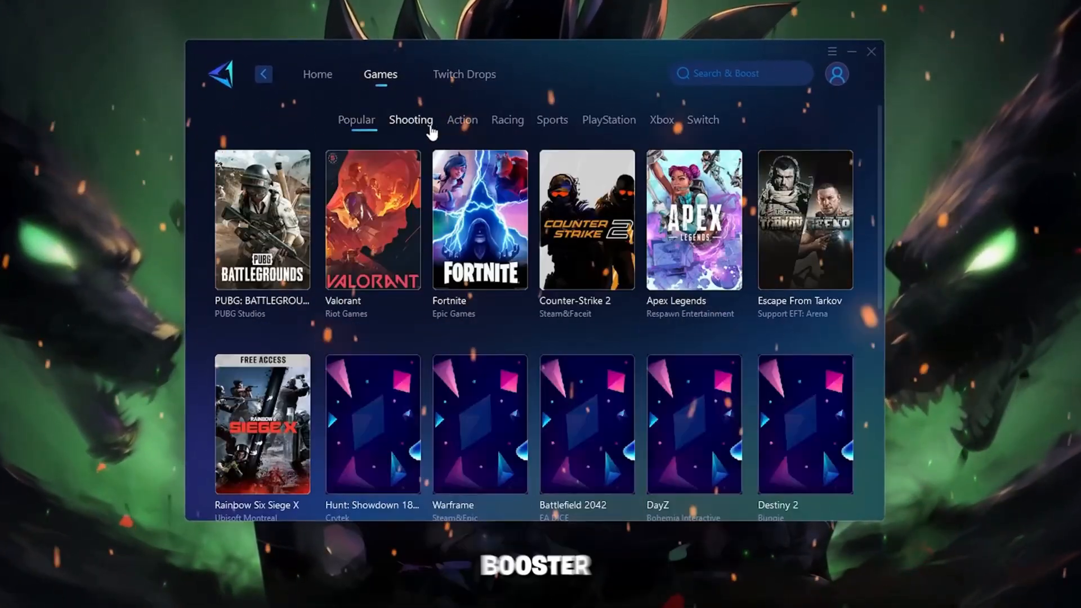
pyautogui.click(460, 118)
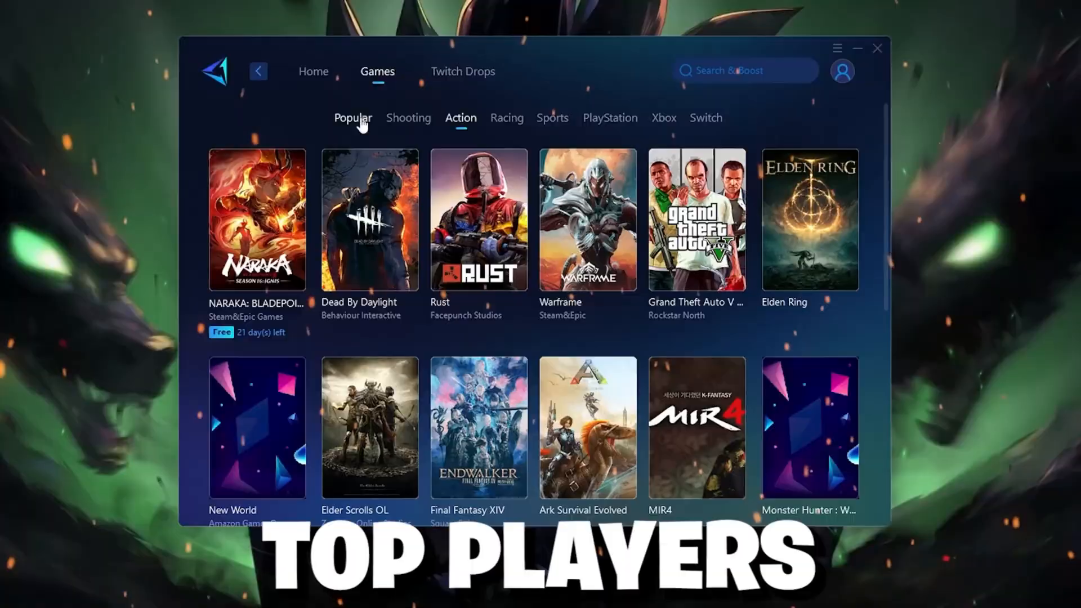
pyautogui.click(352, 117)
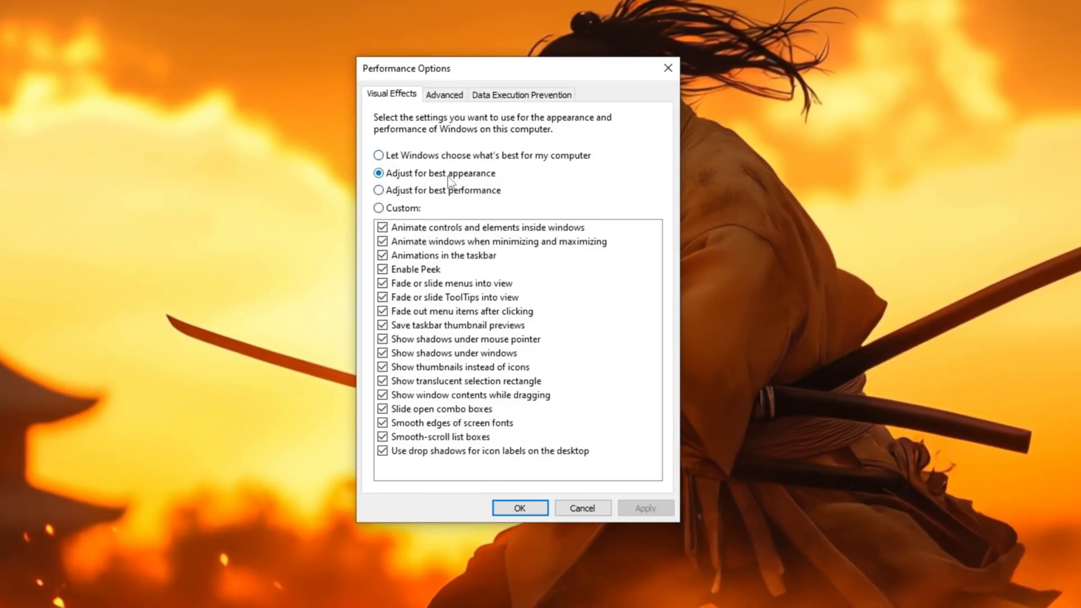
# Choose 'Adjust for best performance' while keeping window shadows and smooth screen fonts enabled
pyautogui.click(378, 189)
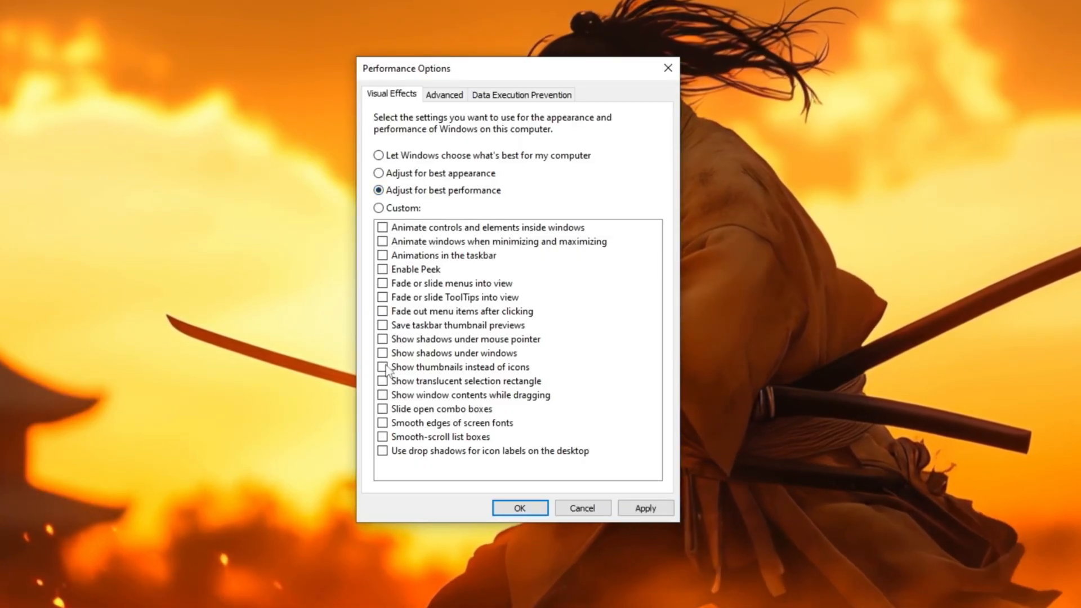
pyautogui.click(383, 353)
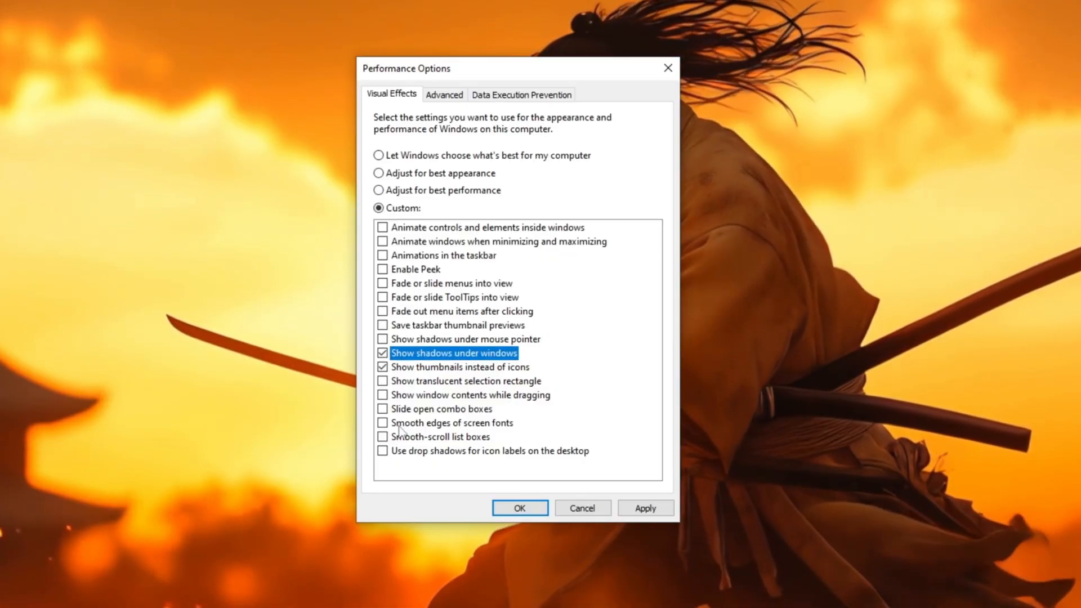
pyautogui.click(383, 422)
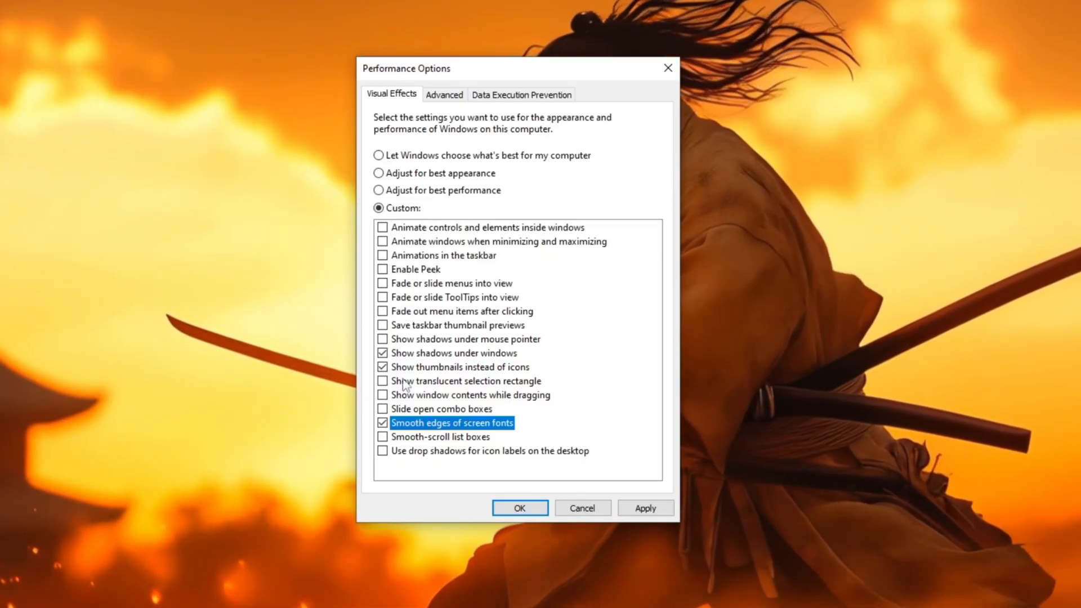
pyautogui.click(444, 94)
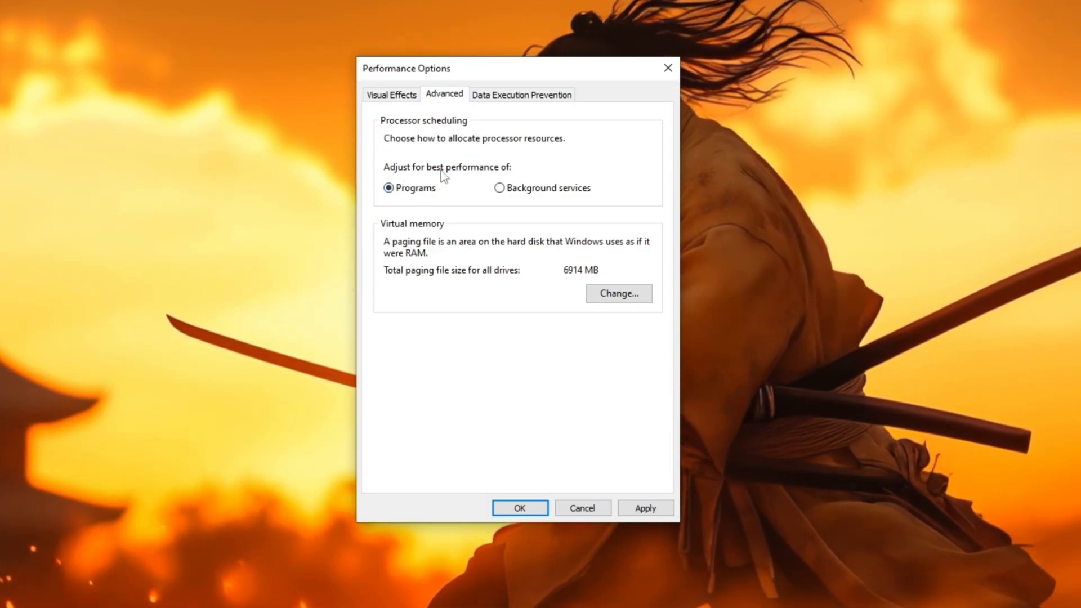
pyautogui.moveTo(537, 527)
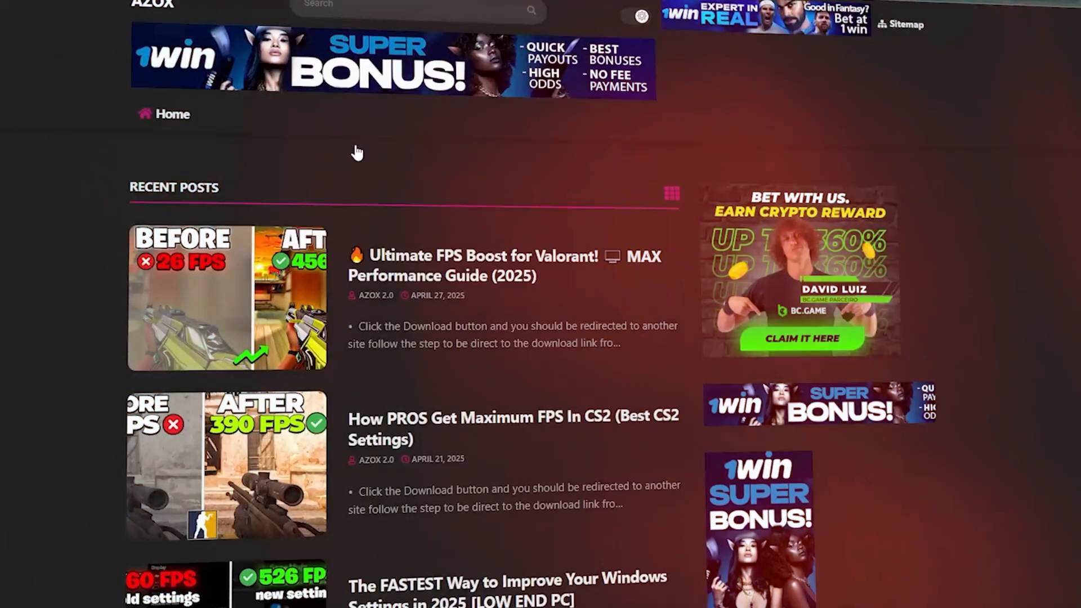
# Scroll through the FPS guide site's Recent Posts list
pyautogui.scroll(-3)
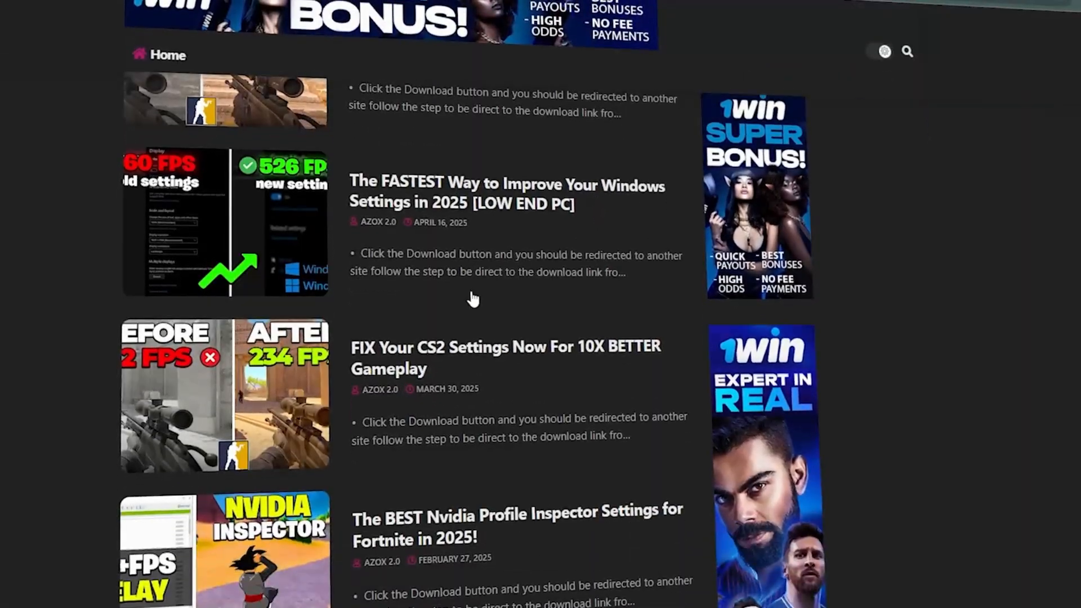
pyautogui.scroll(-3)
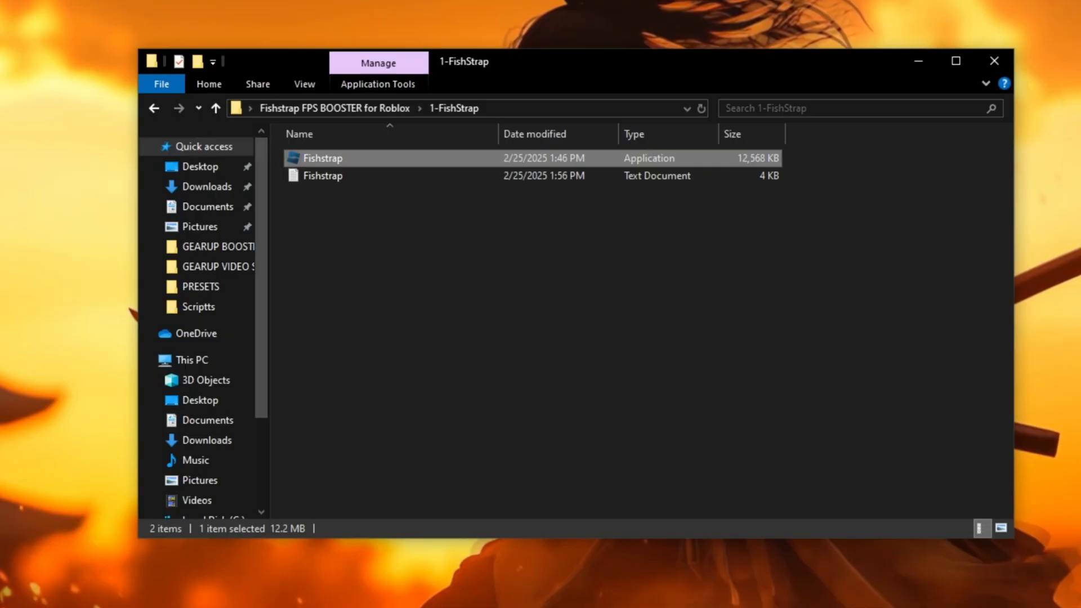
# Launch Fishstrap.exe and review the Integrations and Bootstrapper settings pages
pyautogui.doubleClick(322, 158)
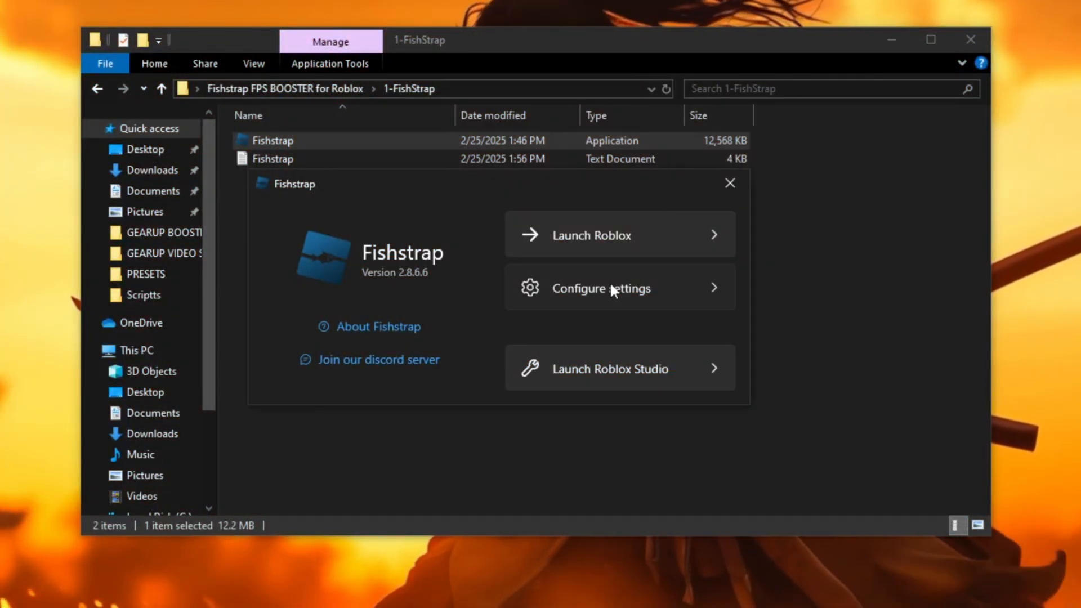
pyautogui.click(600, 287)
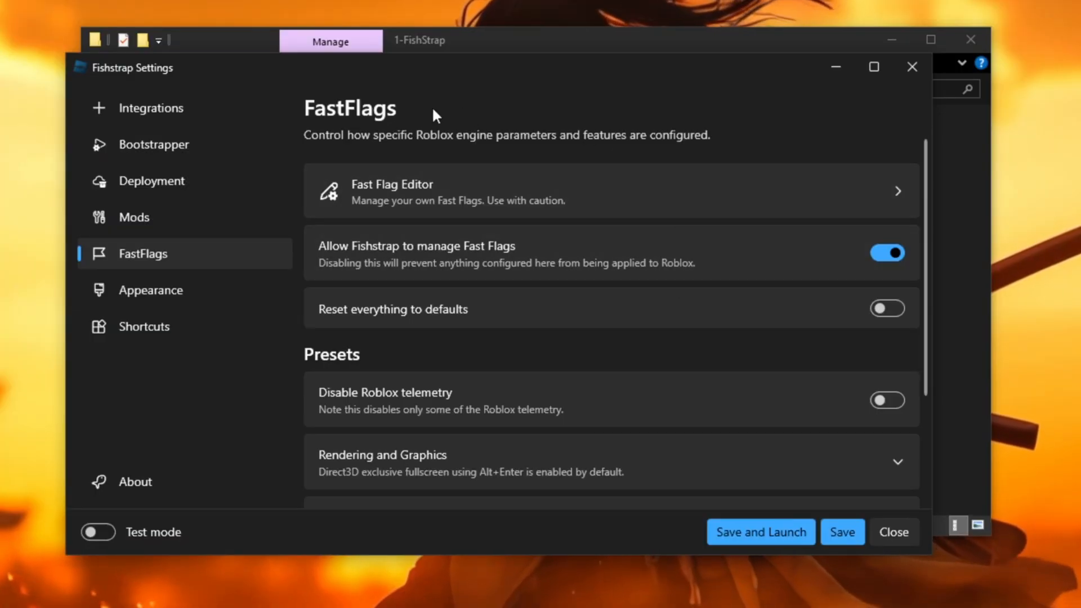
pyautogui.click(151, 108)
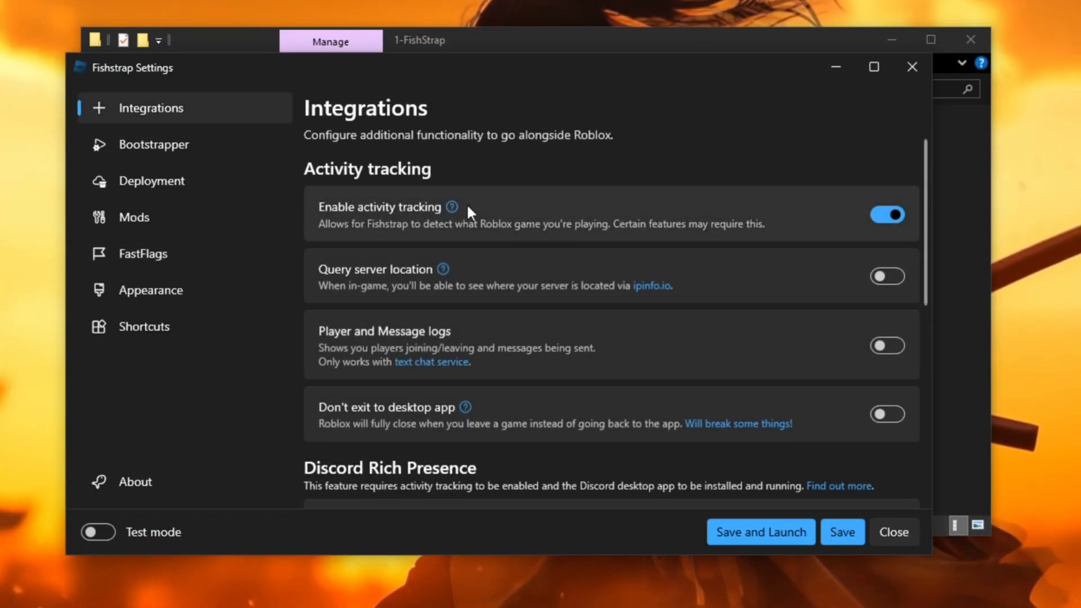
pyautogui.moveTo(912, 287)
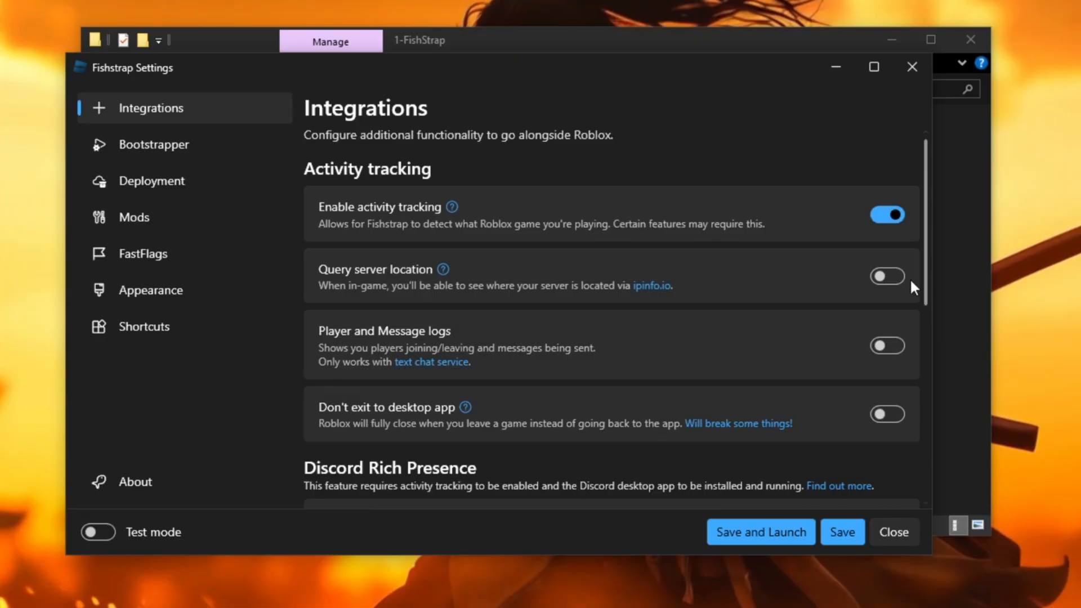
pyautogui.moveTo(872, 291)
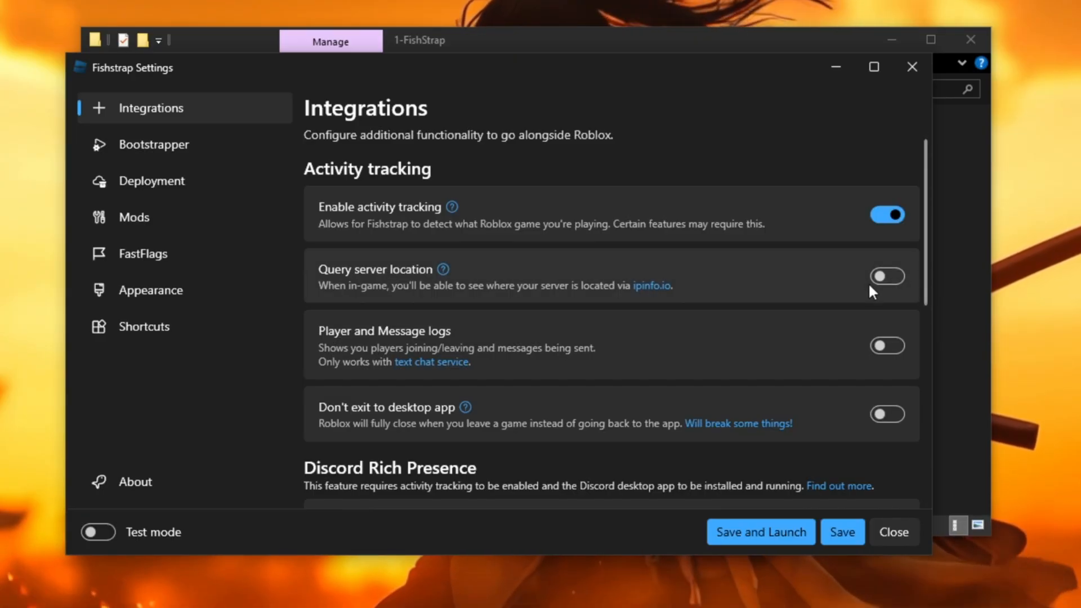
pyautogui.click(153, 144)
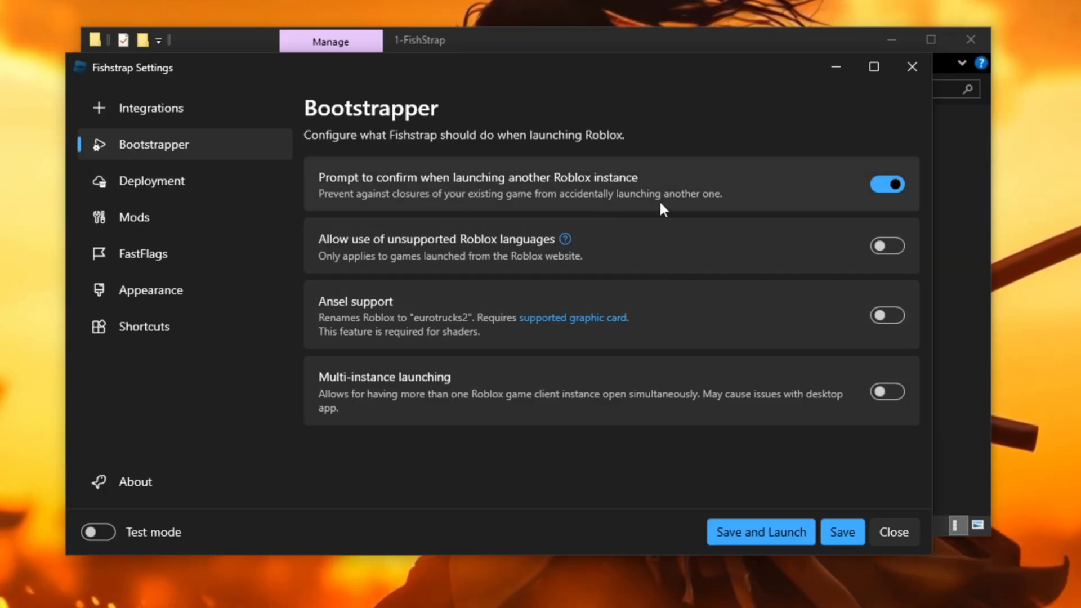
pyautogui.moveTo(778, 199)
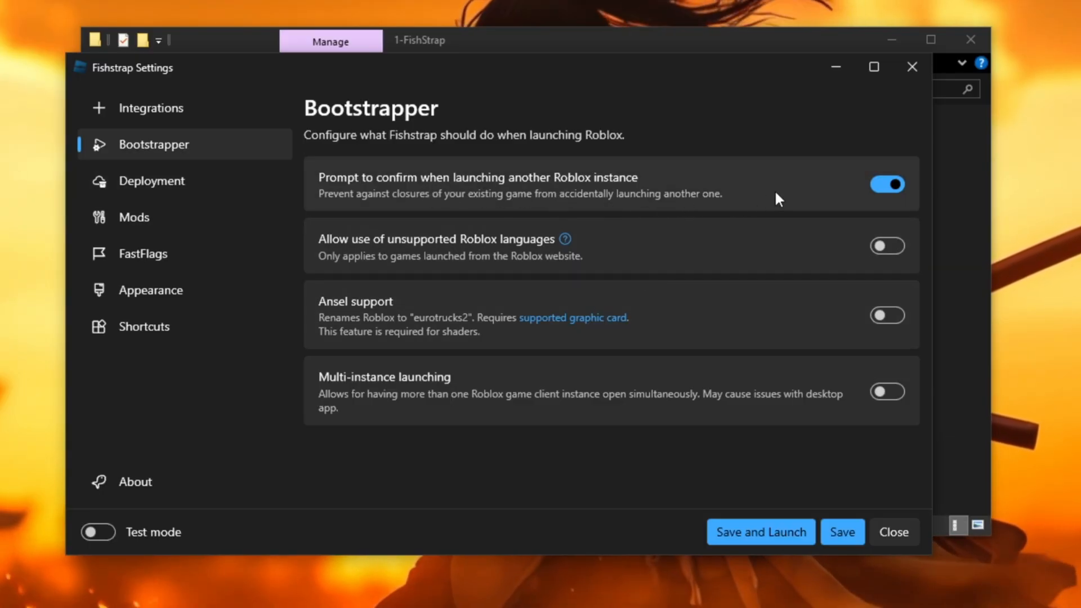
pyautogui.moveTo(527, 266)
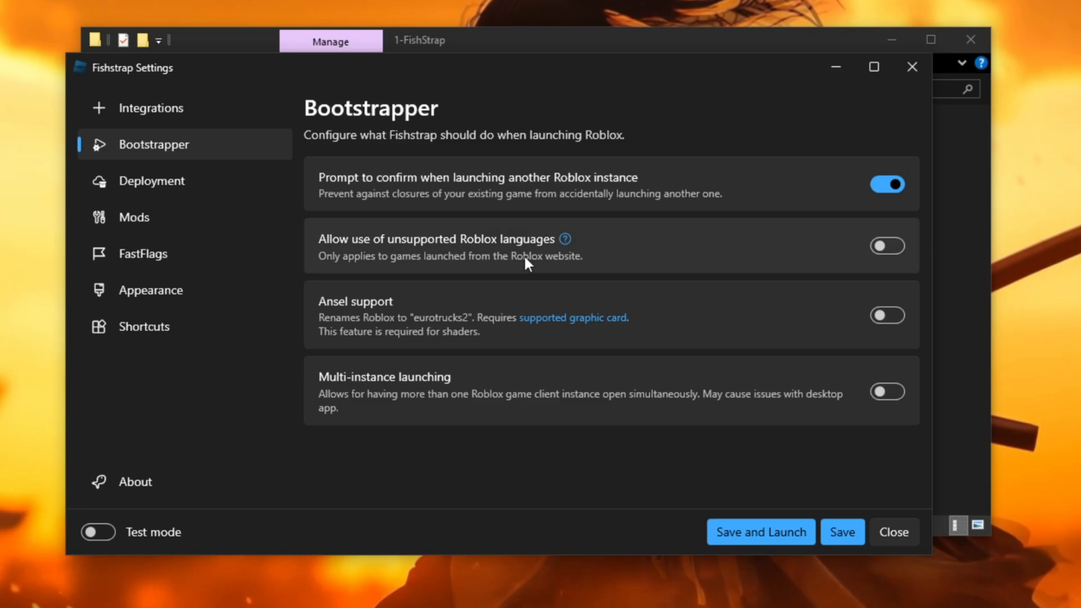
pyautogui.moveTo(564, 268)
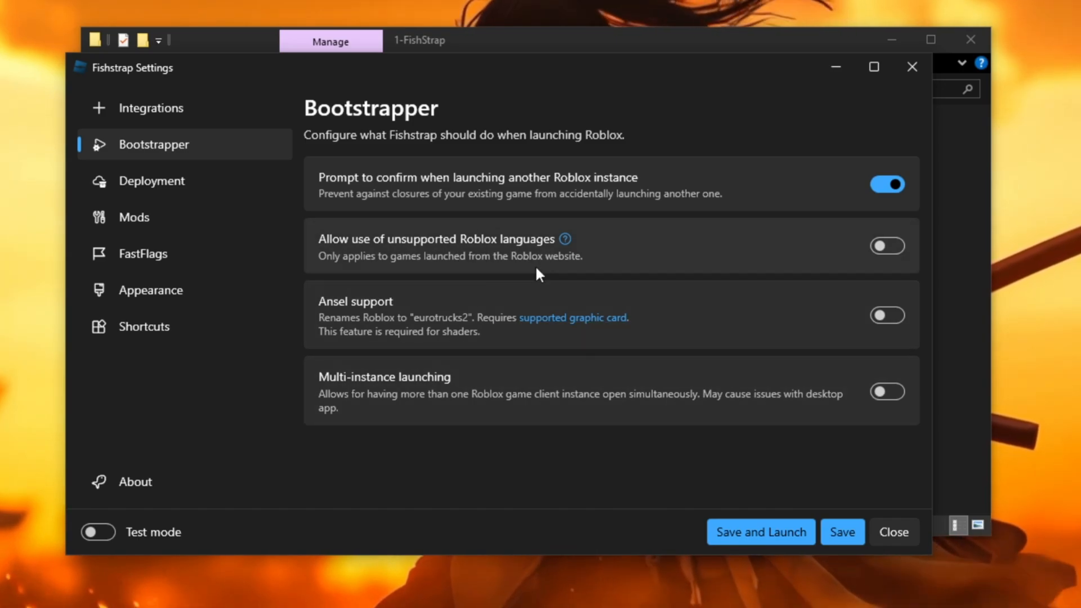
pyautogui.moveTo(858, 285)
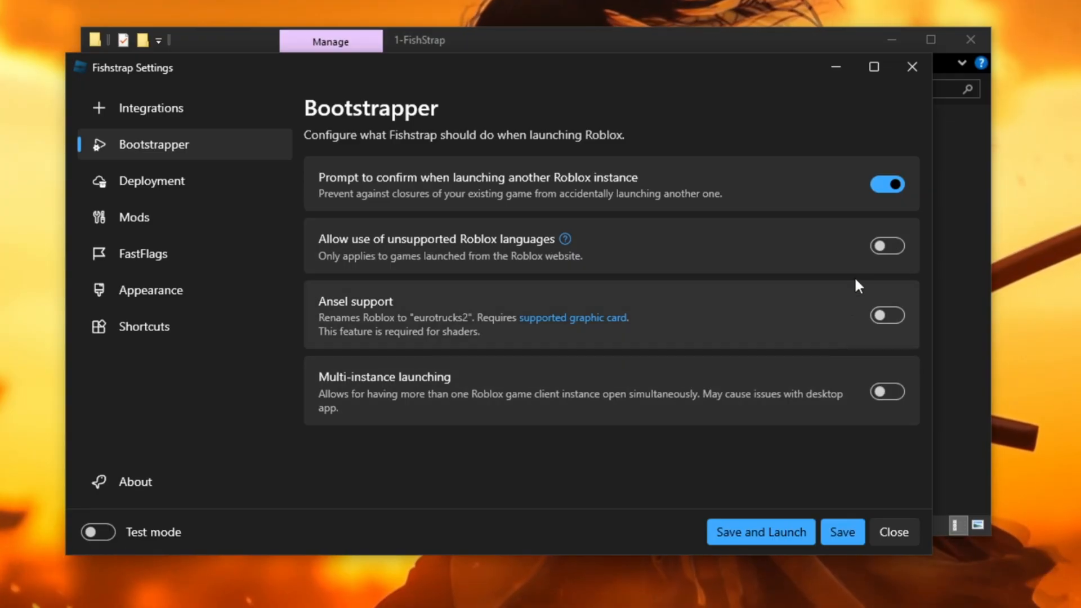
pyautogui.moveTo(542, 286)
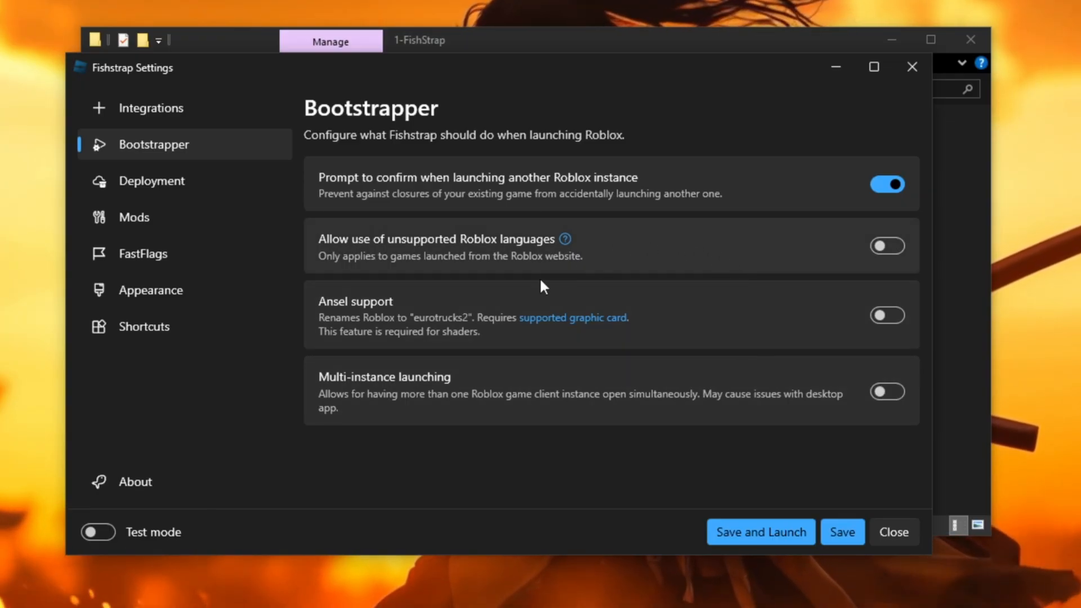
pyautogui.moveTo(396, 224)
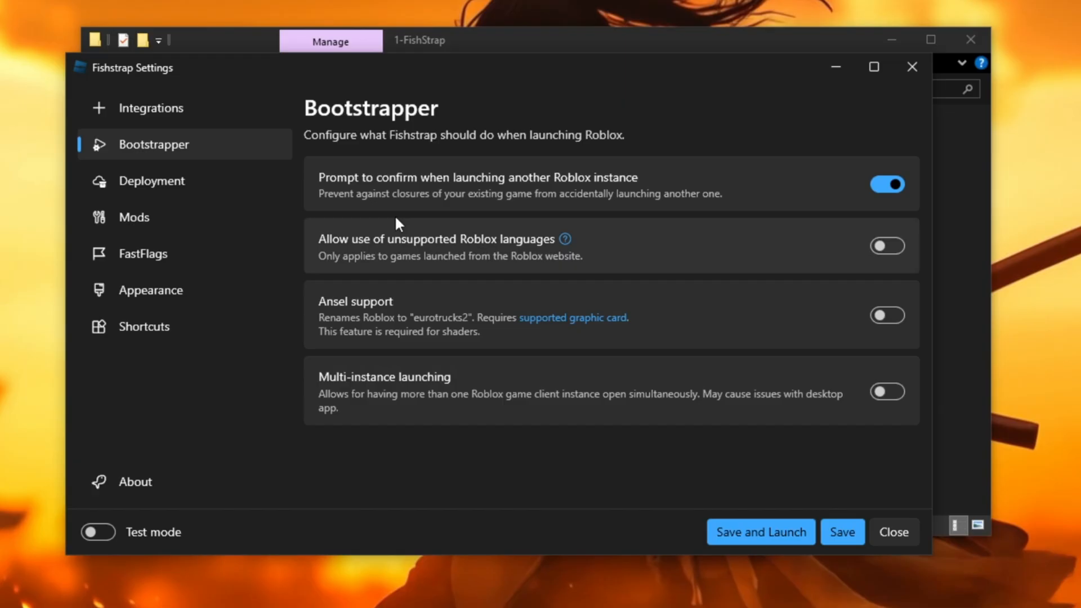
pyautogui.moveTo(353, 257)
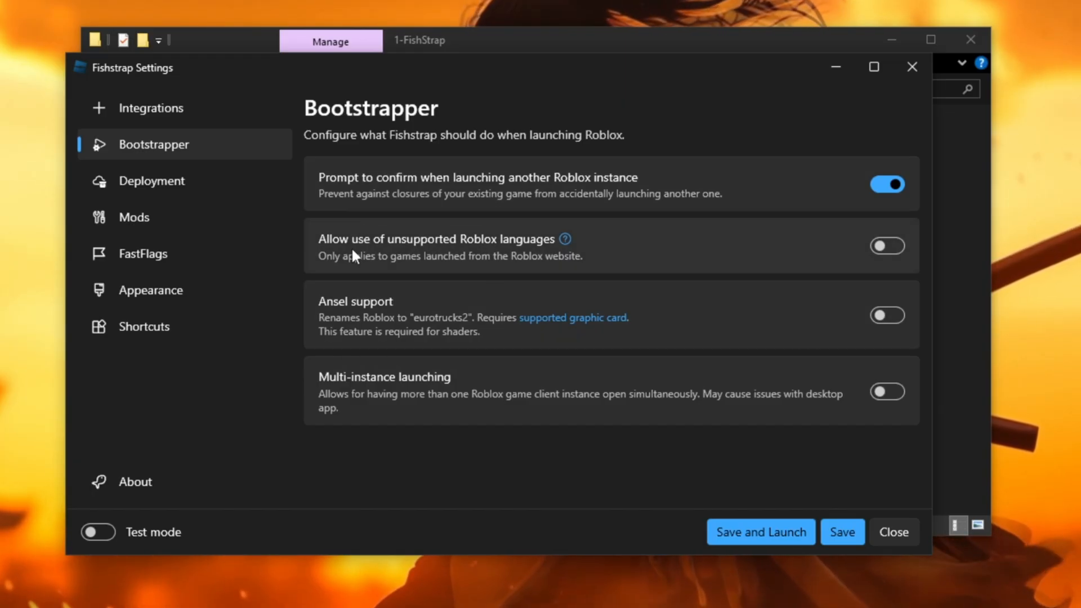
pyautogui.moveTo(390, 480)
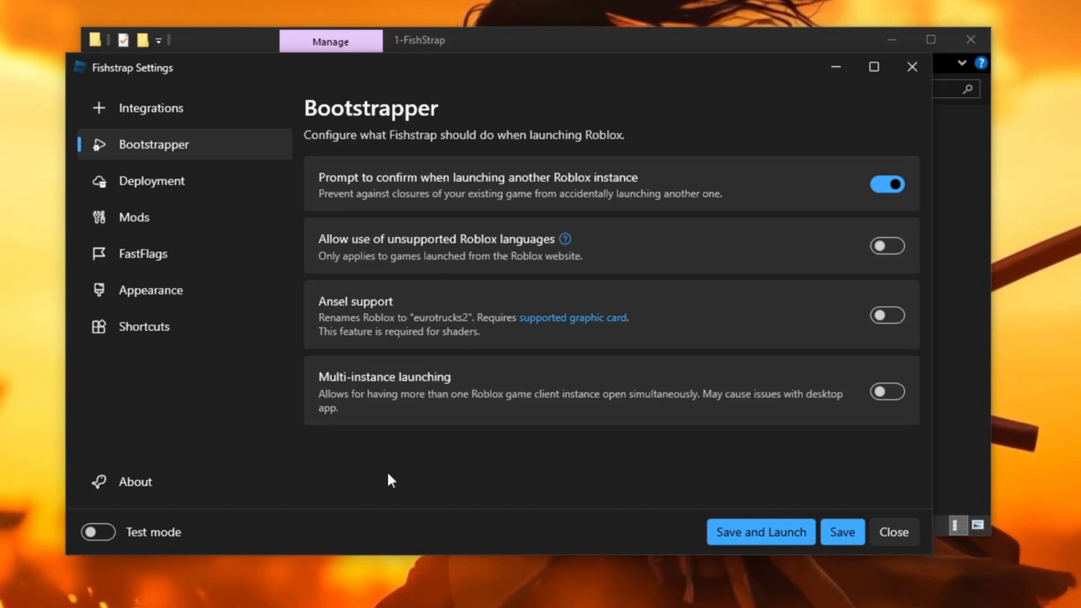
pyautogui.moveTo(273, 386)
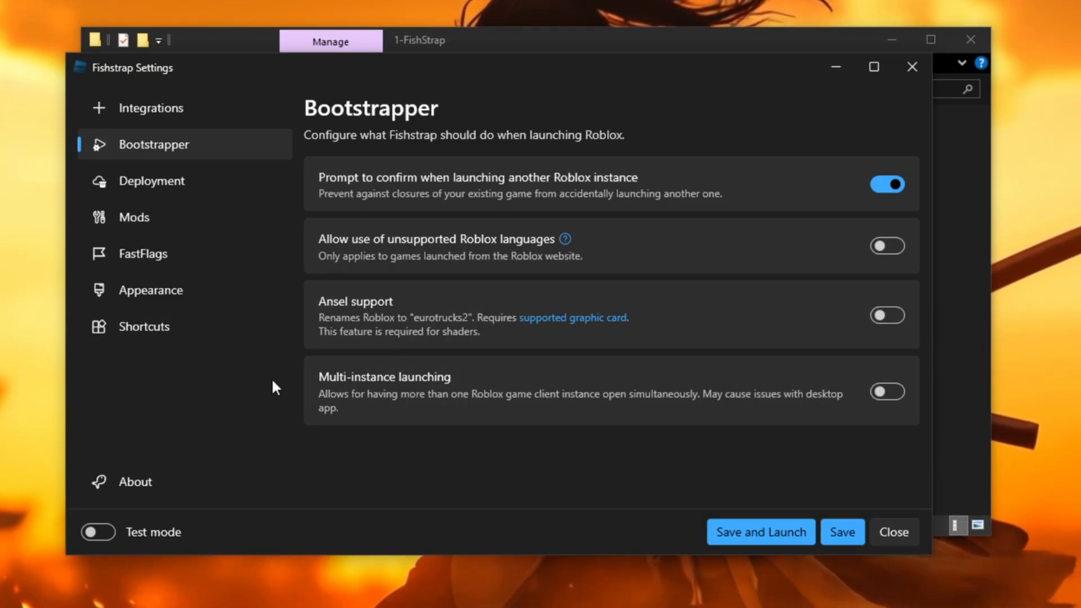
# Review the production channel version info under Deployment, then switch to Mods
pyautogui.click(152, 180)
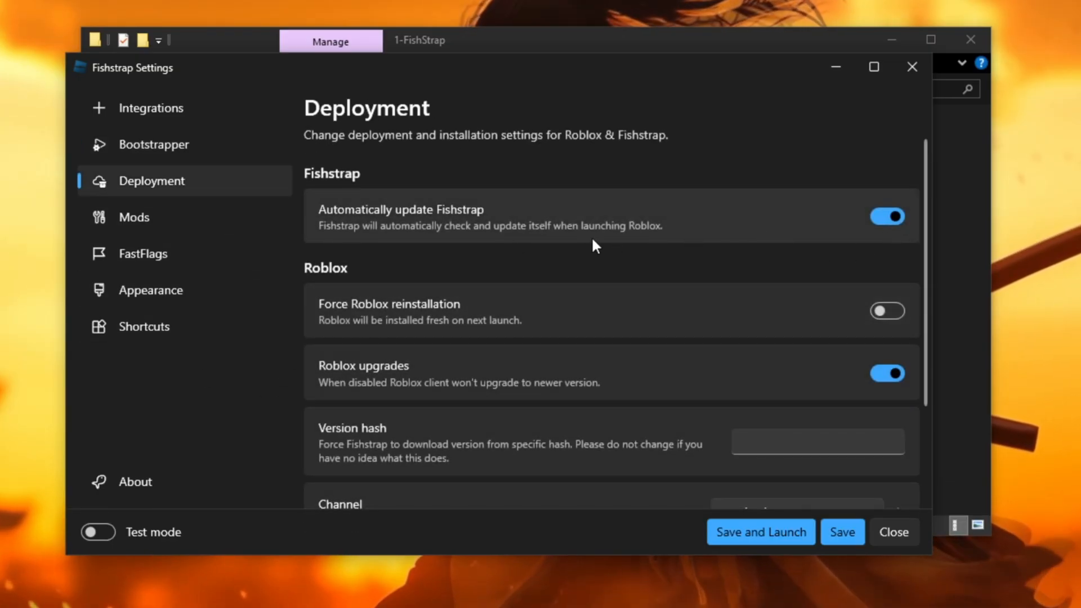
pyautogui.moveTo(656, 303)
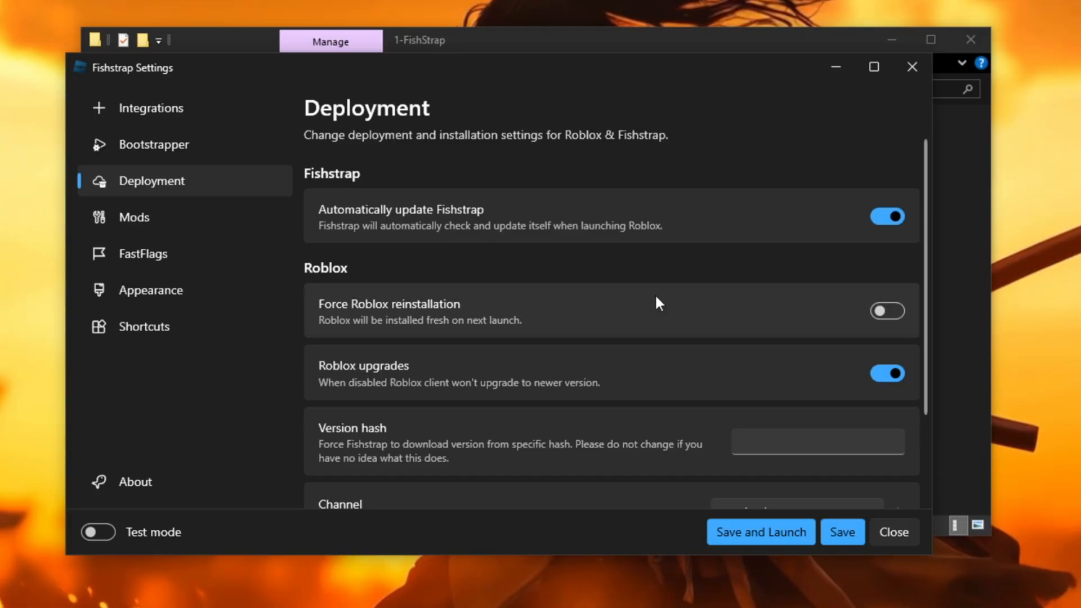
pyautogui.scroll(-3)
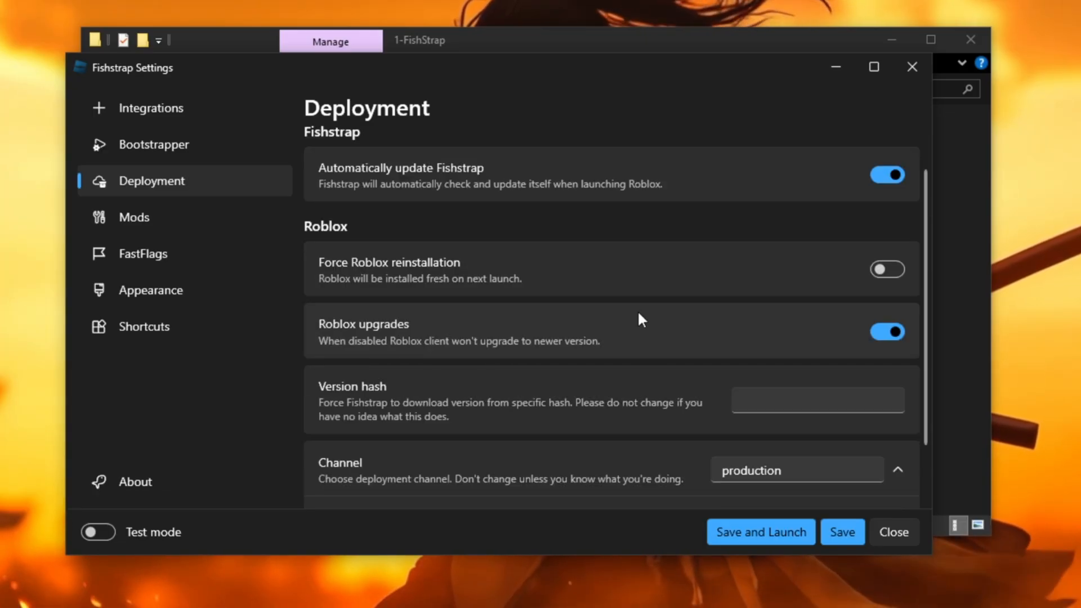
pyautogui.scroll(-3)
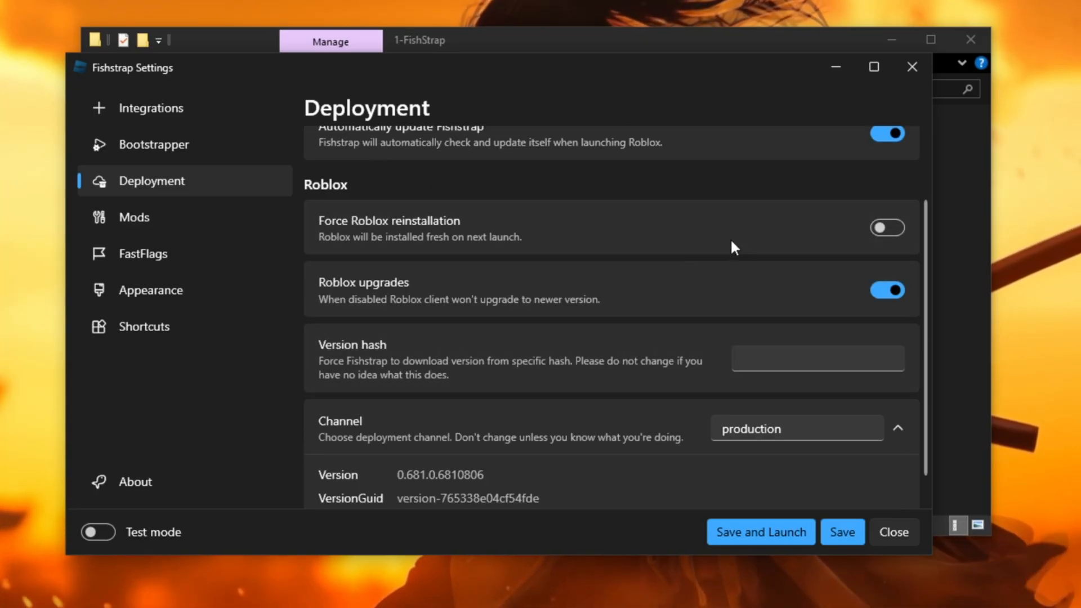
pyautogui.click(132, 217)
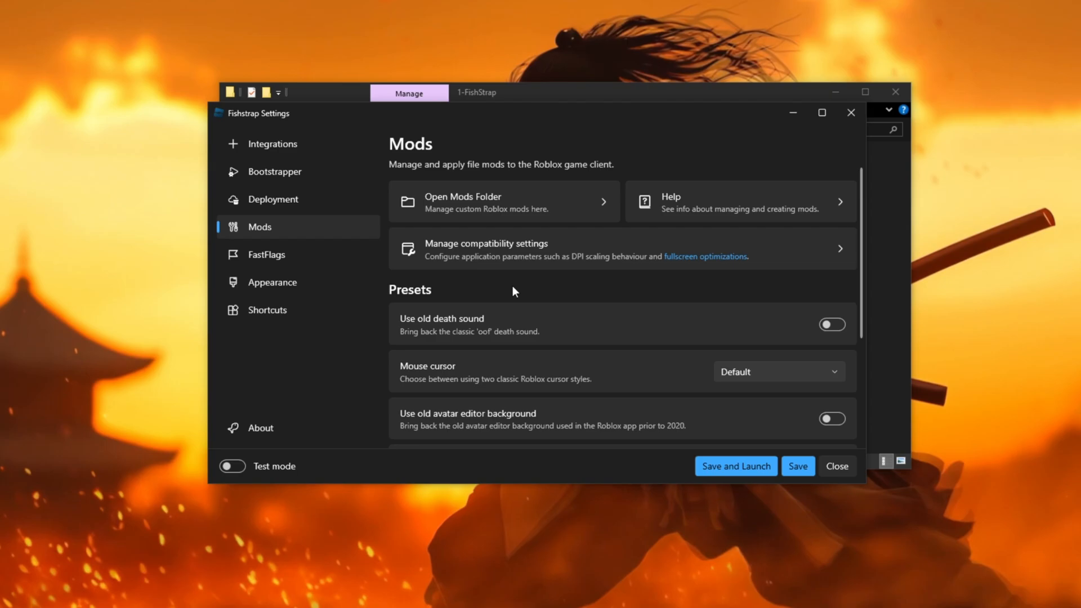
# Scroll through the Mods presets and custom font option, then switch to FastFlags
pyautogui.scroll(-3)
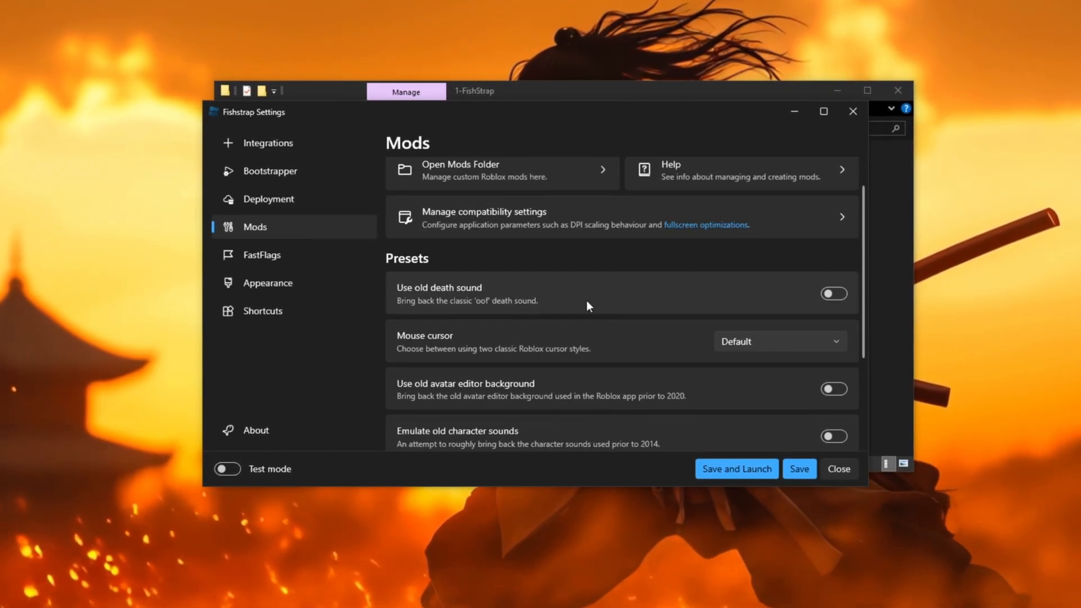
pyautogui.scroll(-3)
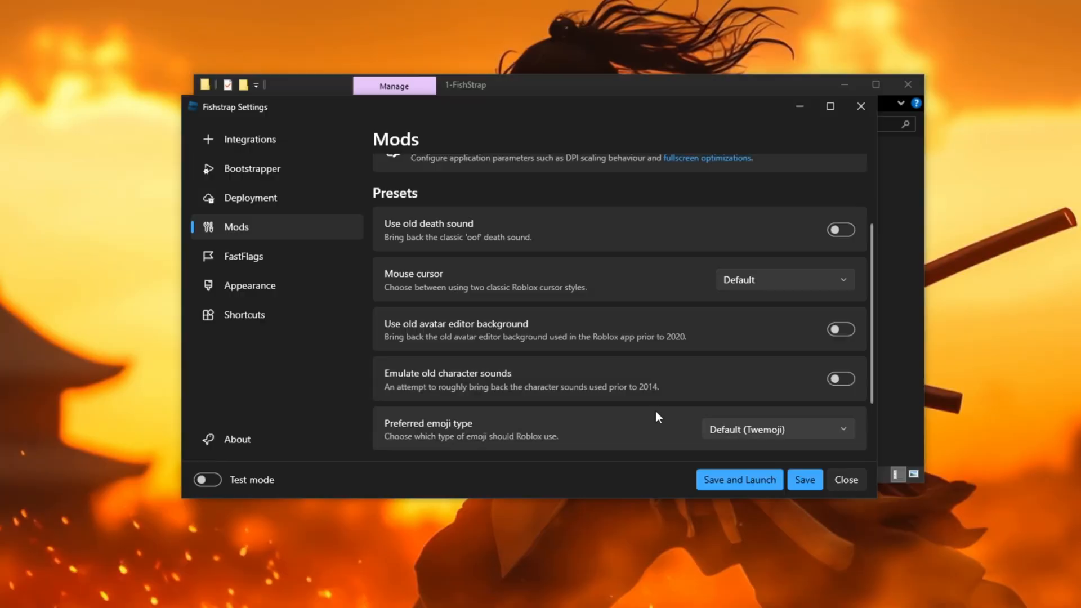
pyautogui.scroll(-3)
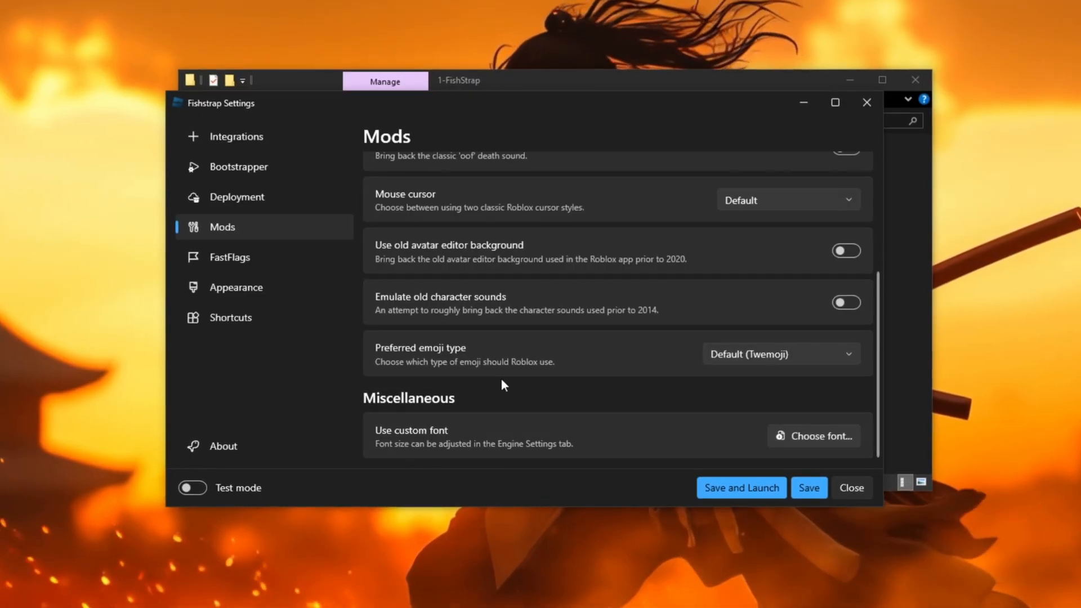
pyautogui.click(229, 256)
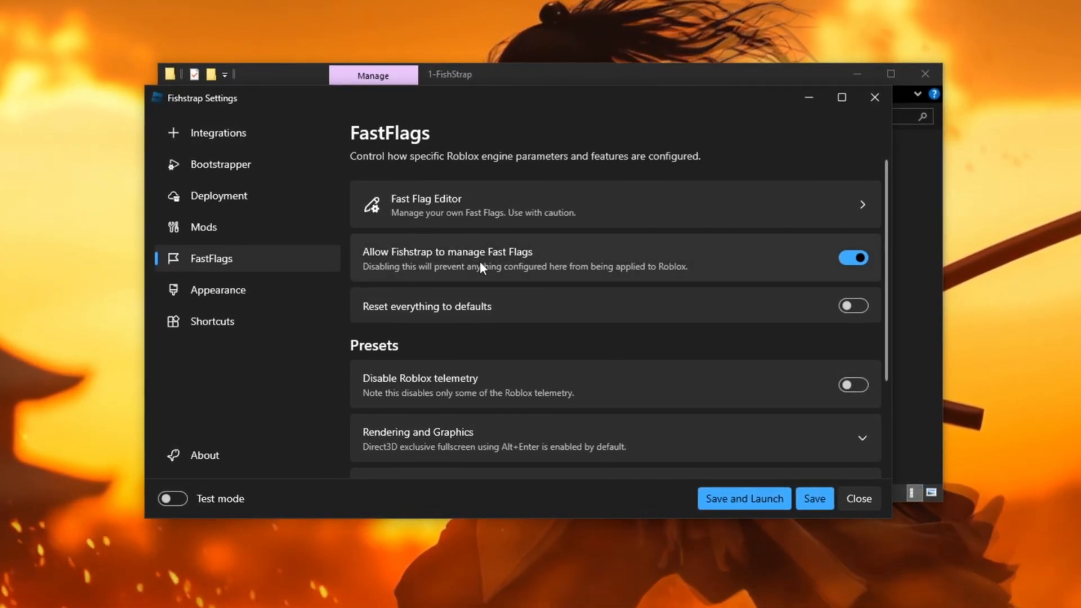
# Scroll through Rendering and Graphics flags: 120 framerate limit, Voxel lighting, Direct3D 11, lowest texture quality
pyautogui.scroll(-3)
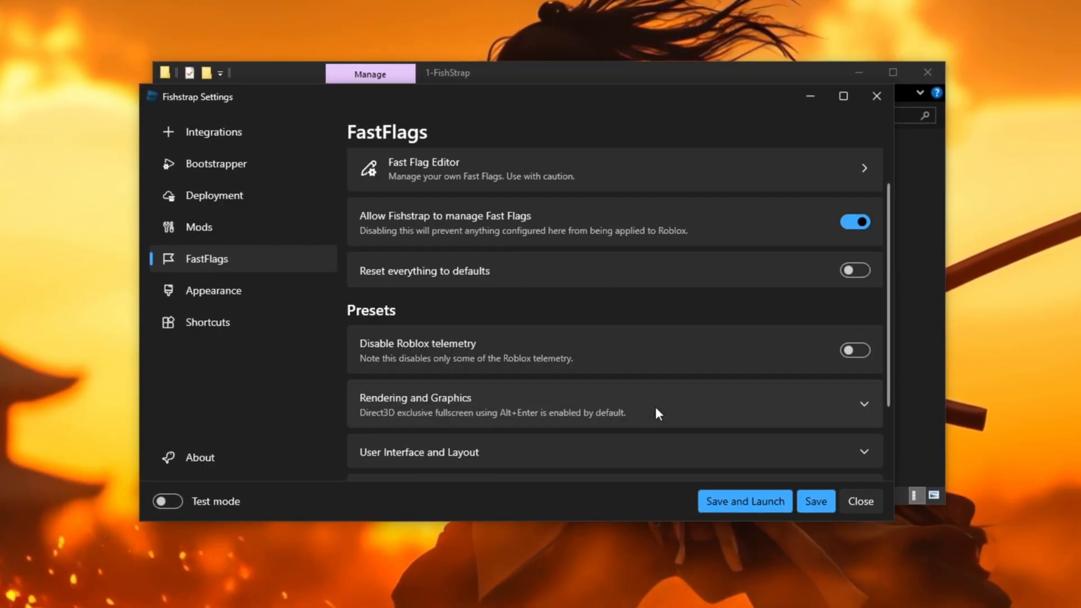
pyautogui.scroll(-3)
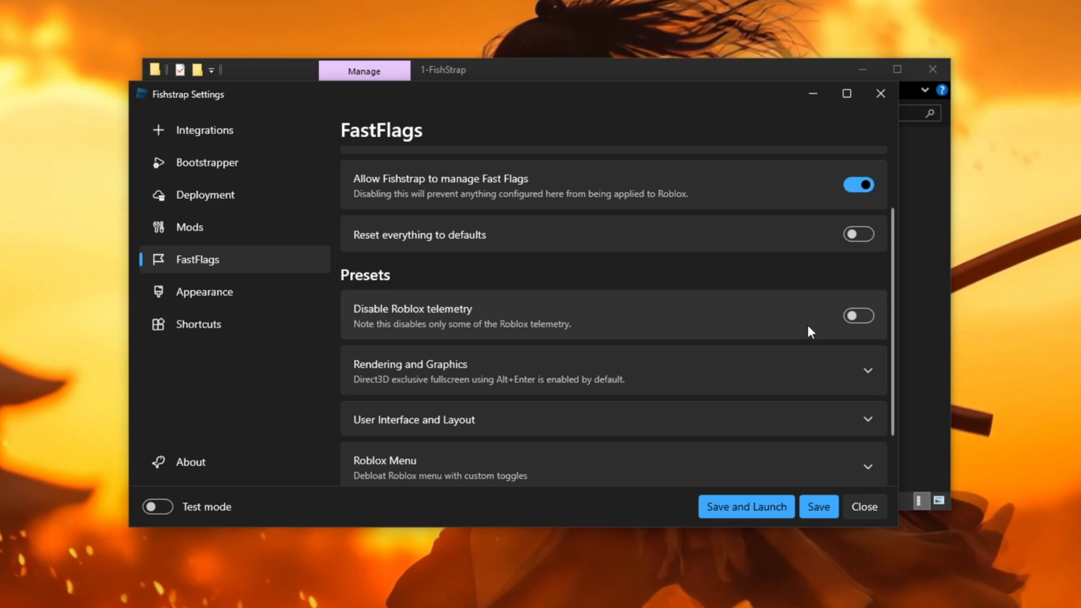
pyautogui.scroll(-3)
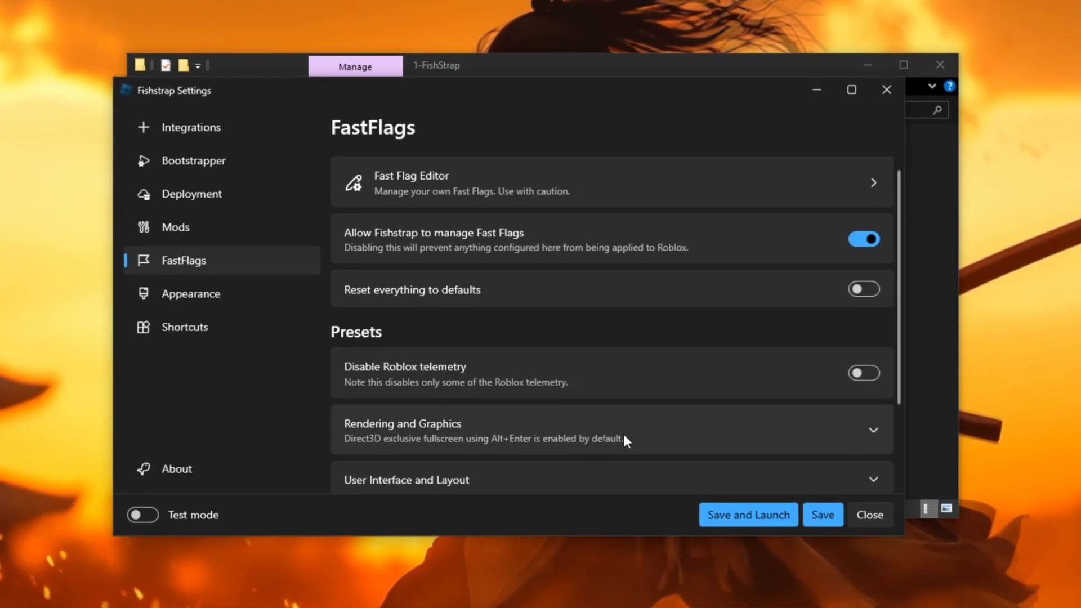
pyautogui.scroll(-3)
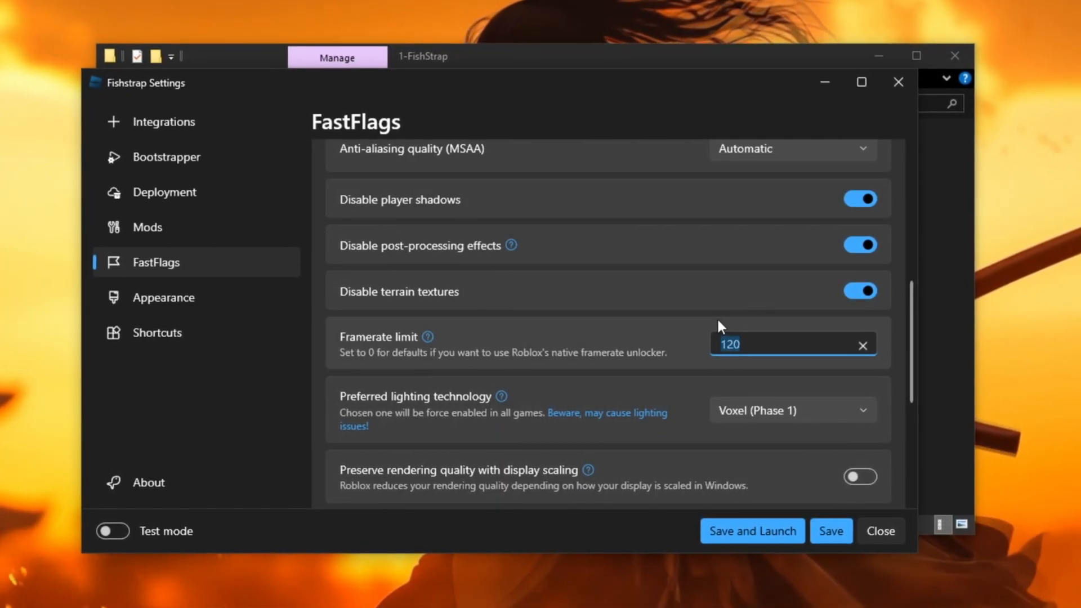
pyautogui.scroll(-3)
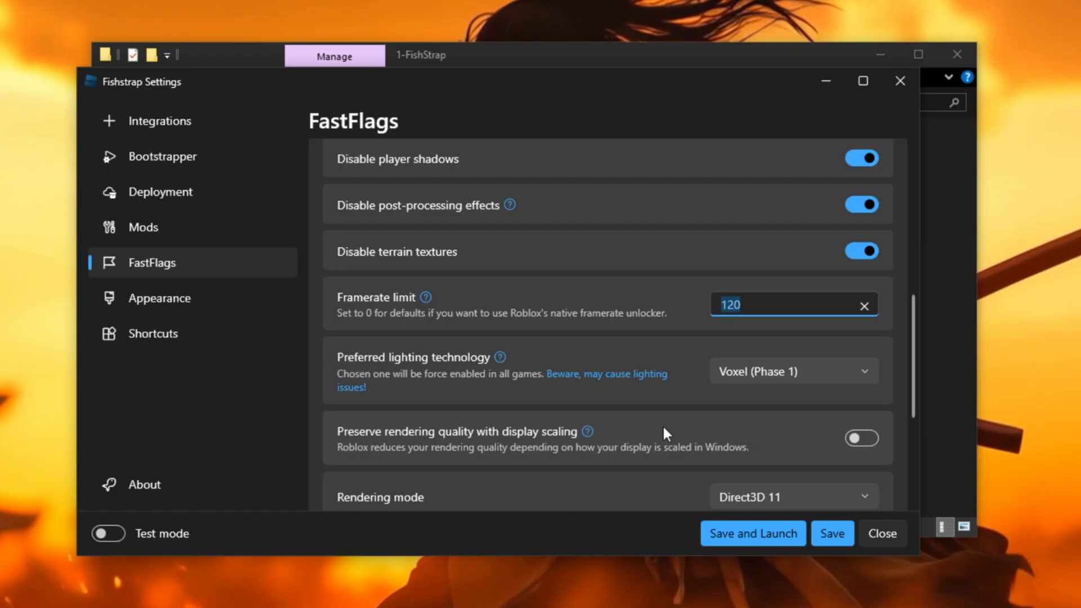
pyautogui.scroll(-3)
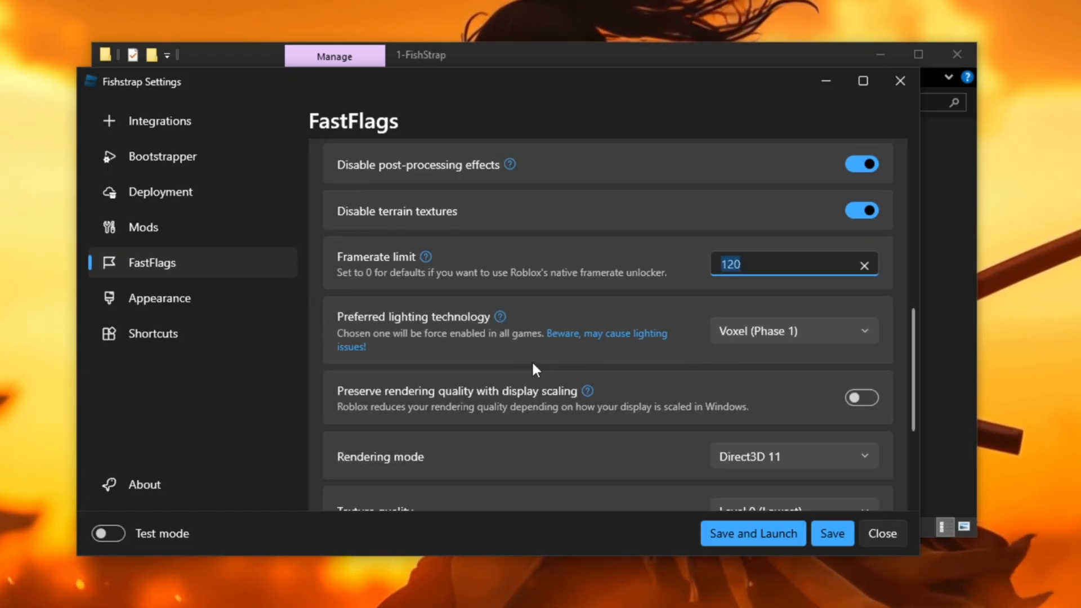
pyautogui.scroll(-3)
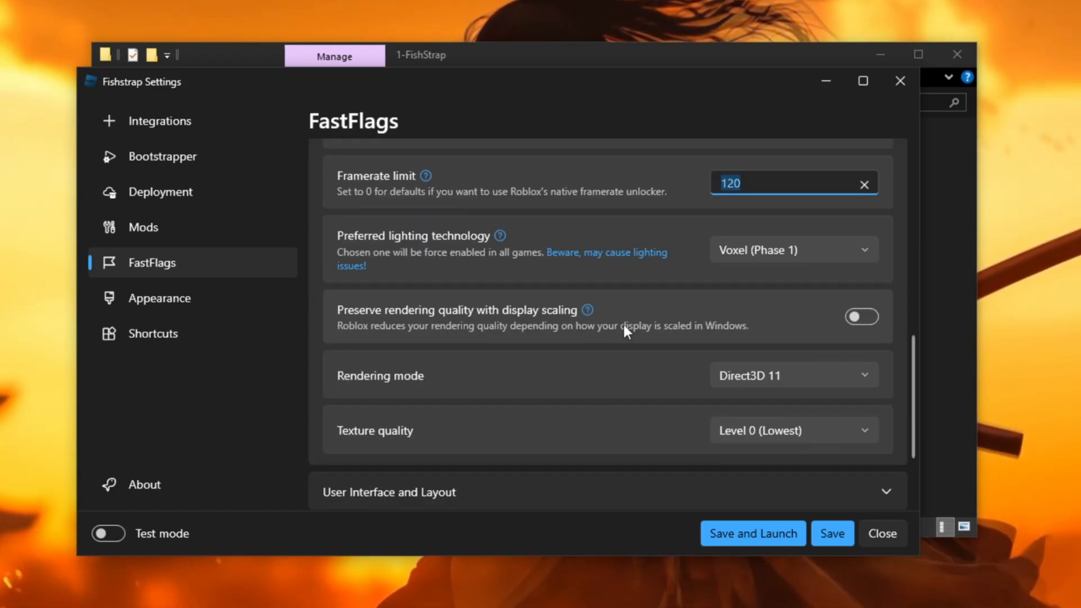
pyautogui.moveTo(690, 303)
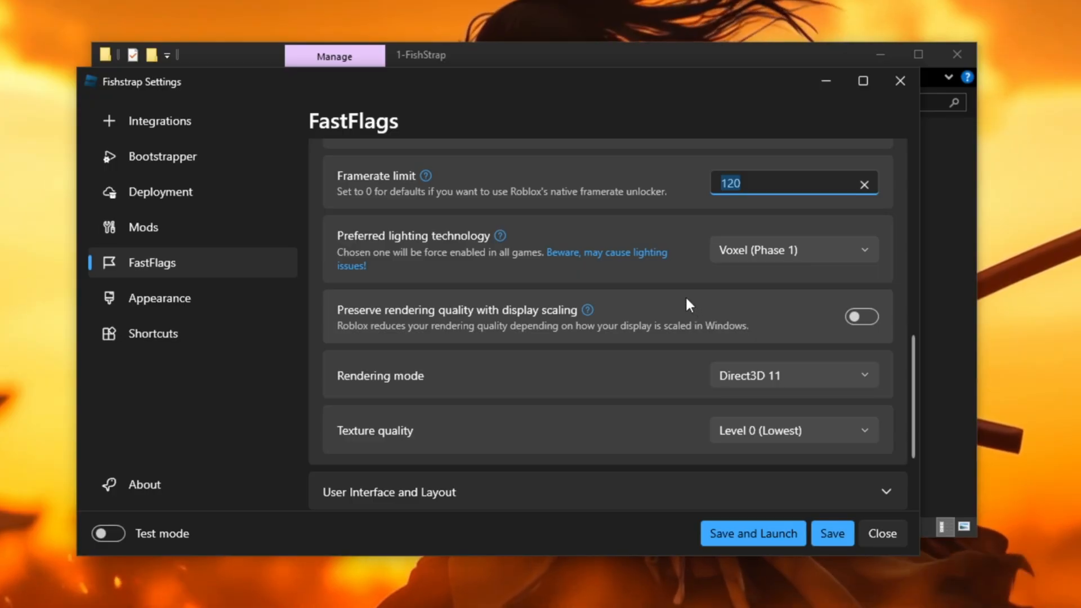
pyautogui.scroll(-3)
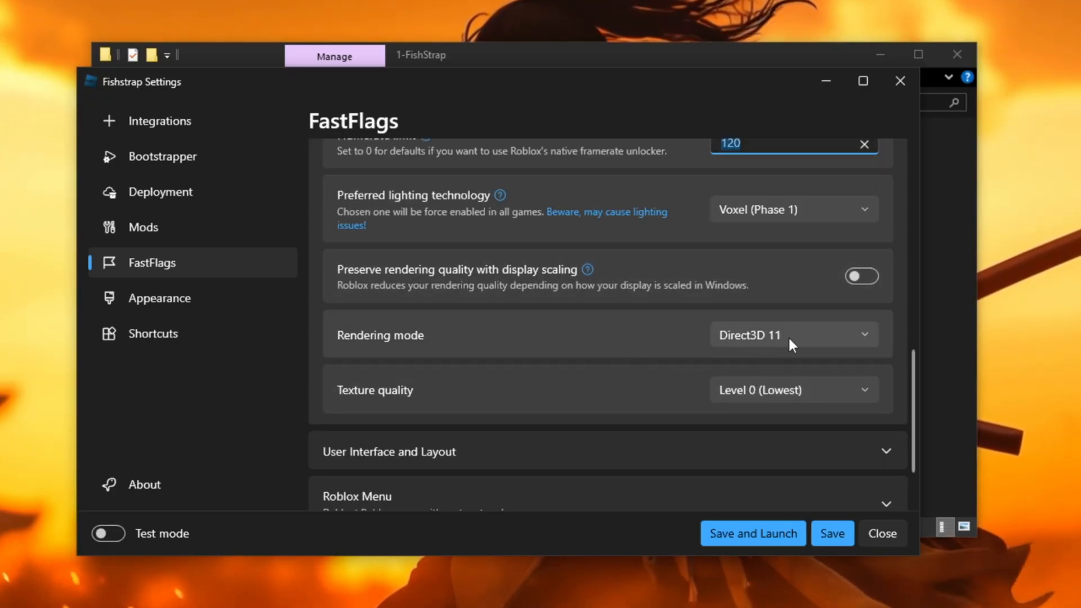
pyautogui.moveTo(770, 356)
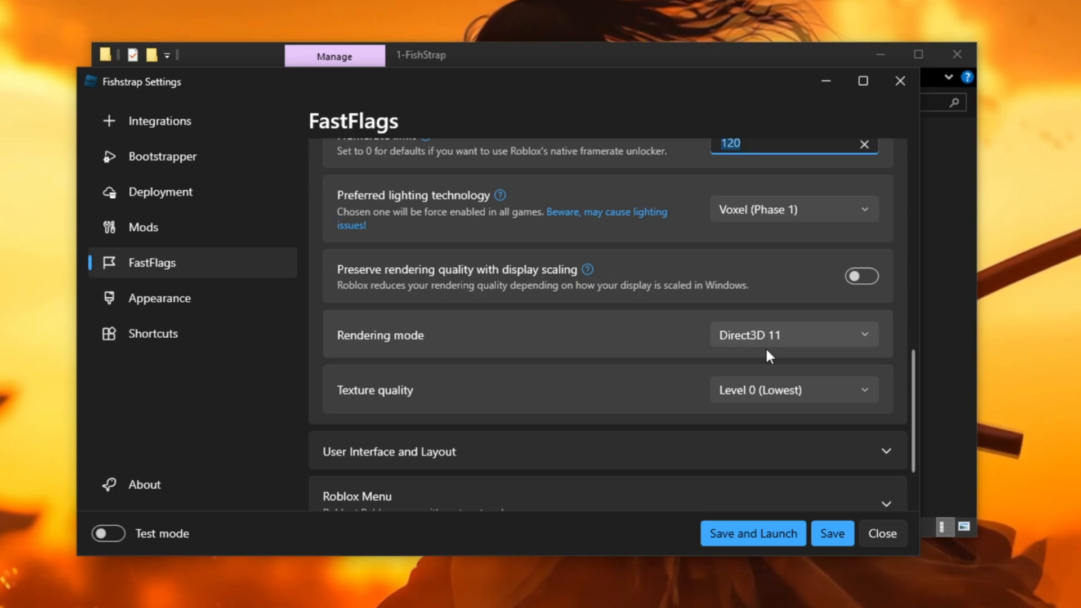
pyautogui.moveTo(870, 340)
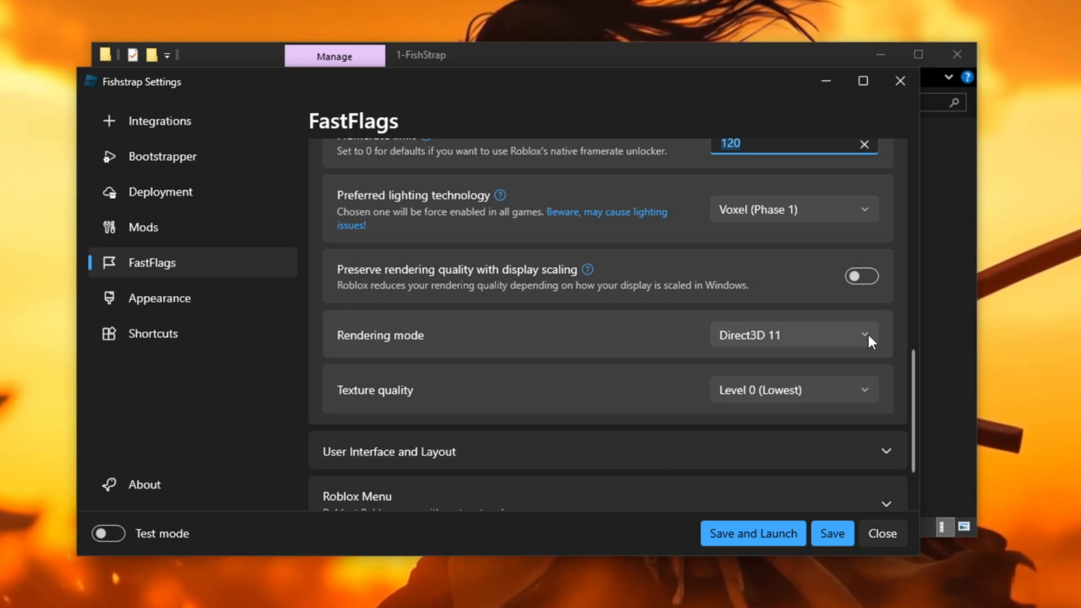
pyautogui.click(793, 335)
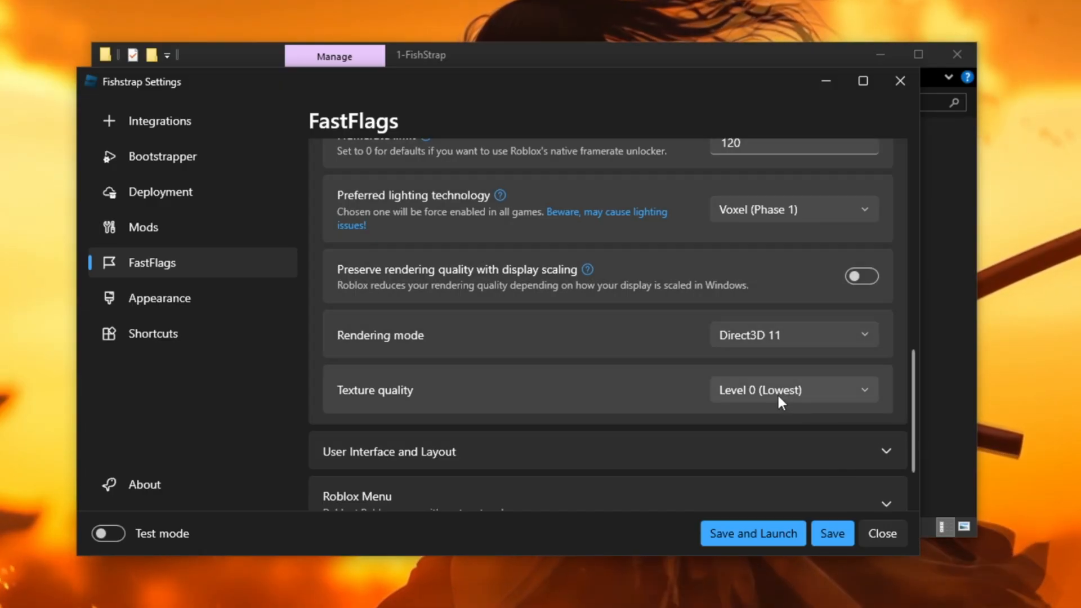
pyautogui.moveTo(767, 405)
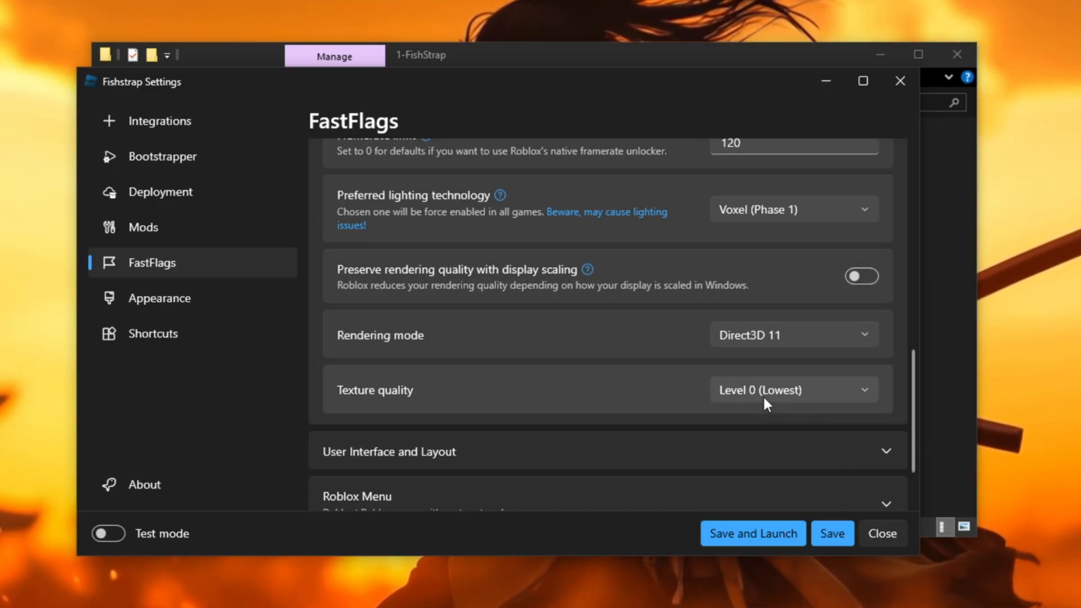
pyautogui.scroll(-3)
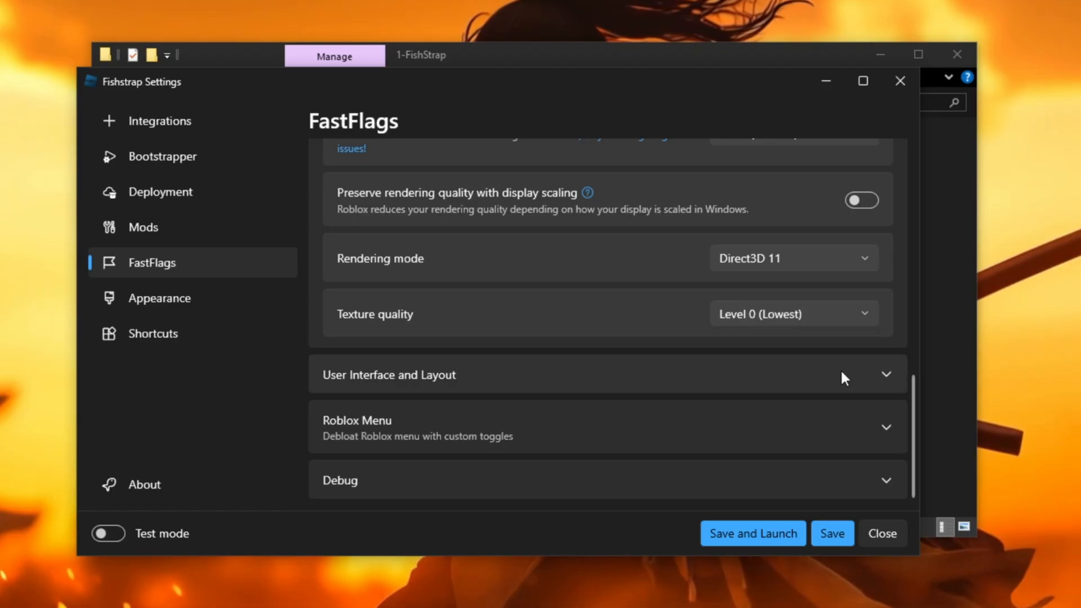
pyautogui.click(609, 374)
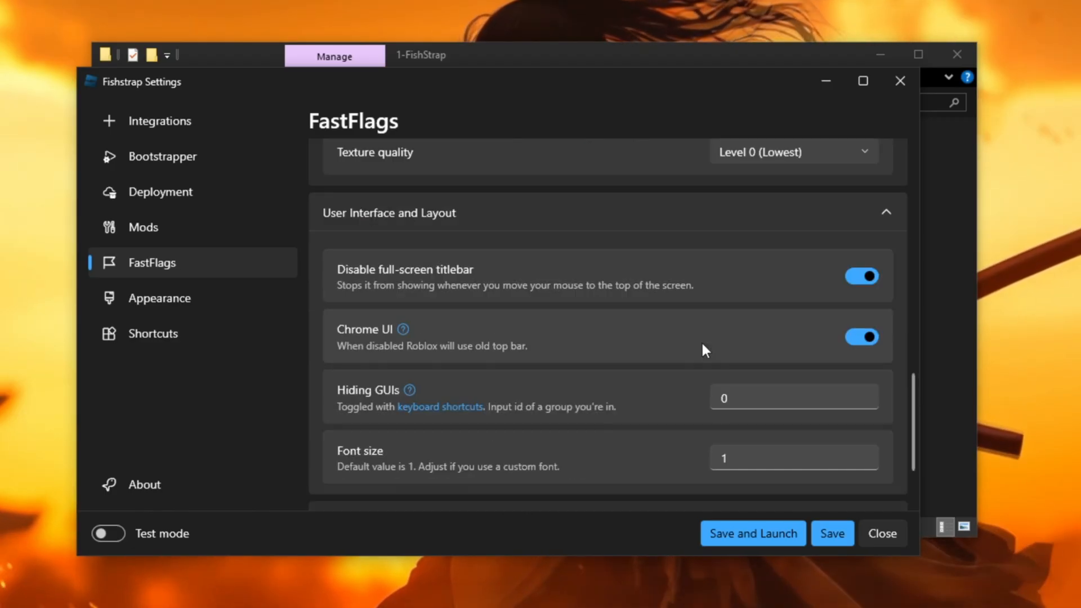
pyautogui.moveTo(825, 305)
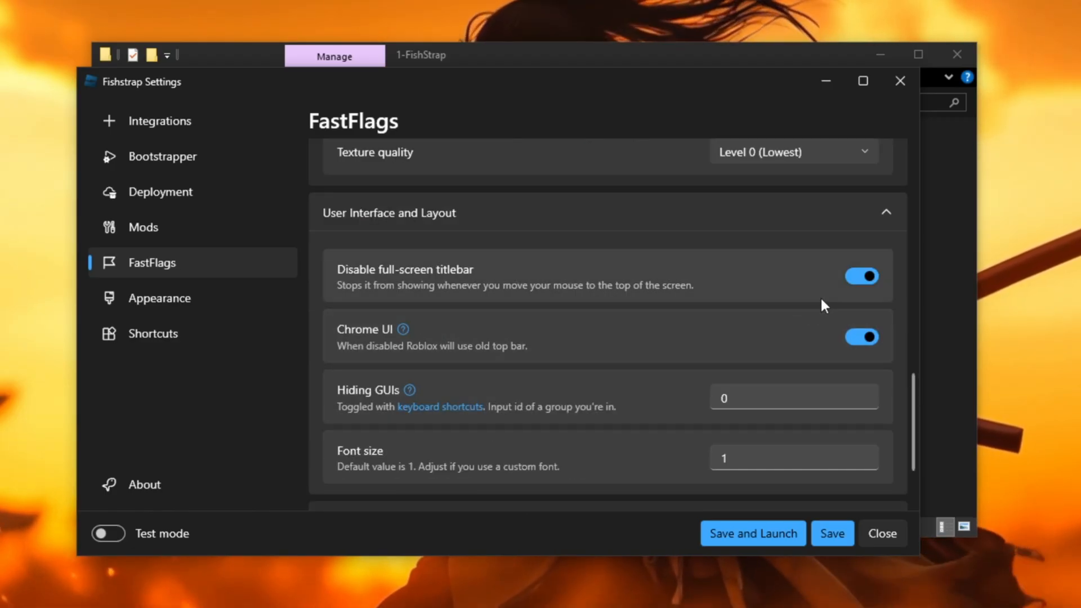
pyautogui.moveTo(392, 371)
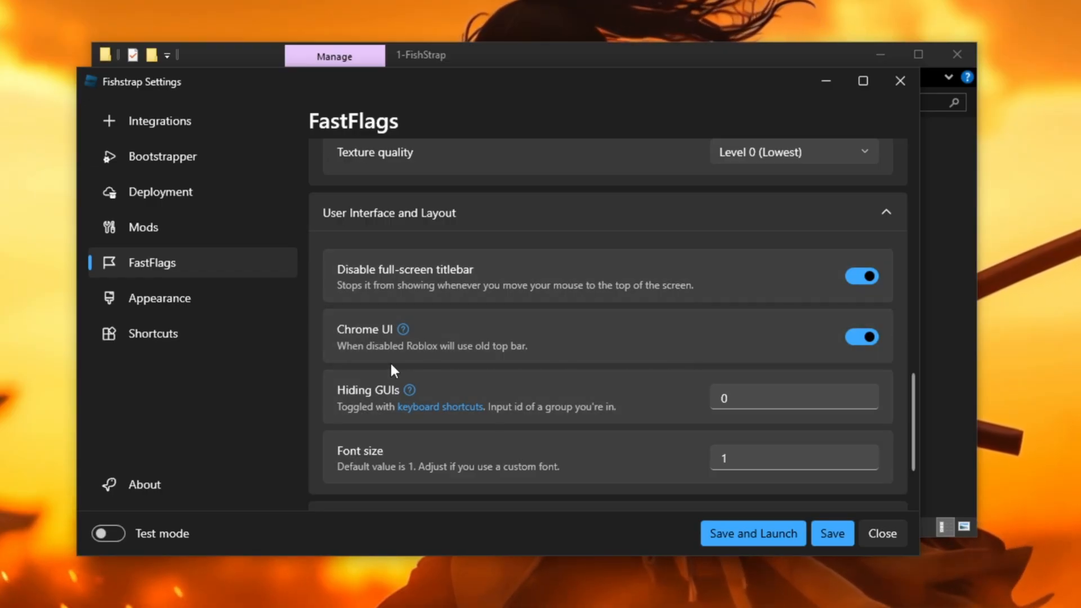
pyautogui.moveTo(865, 357)
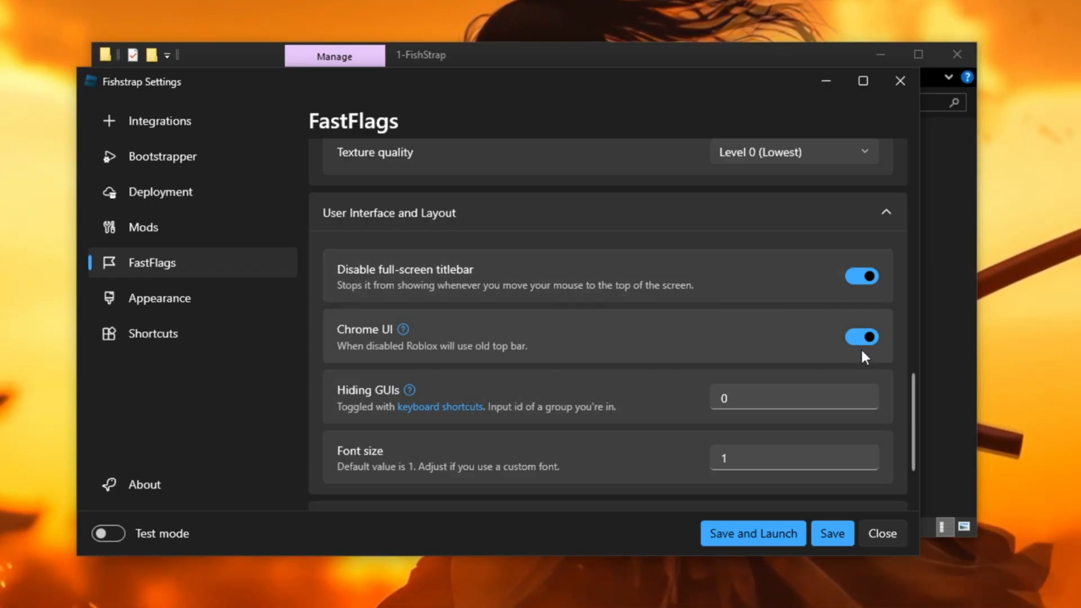
pyautogui.moveTo(680, 314)
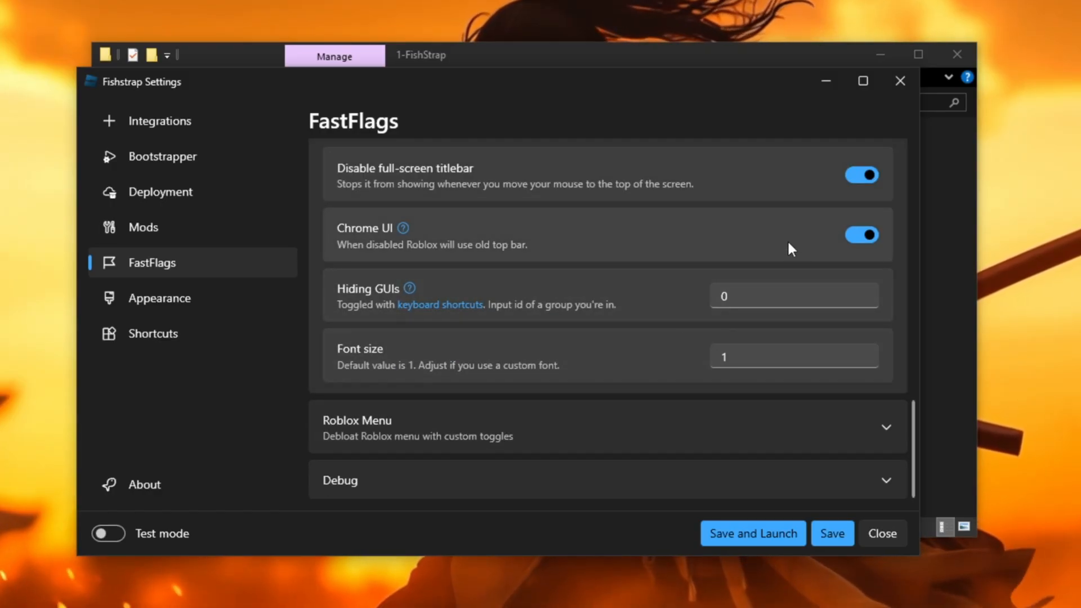
pyautogui.moveTo(725, 258)
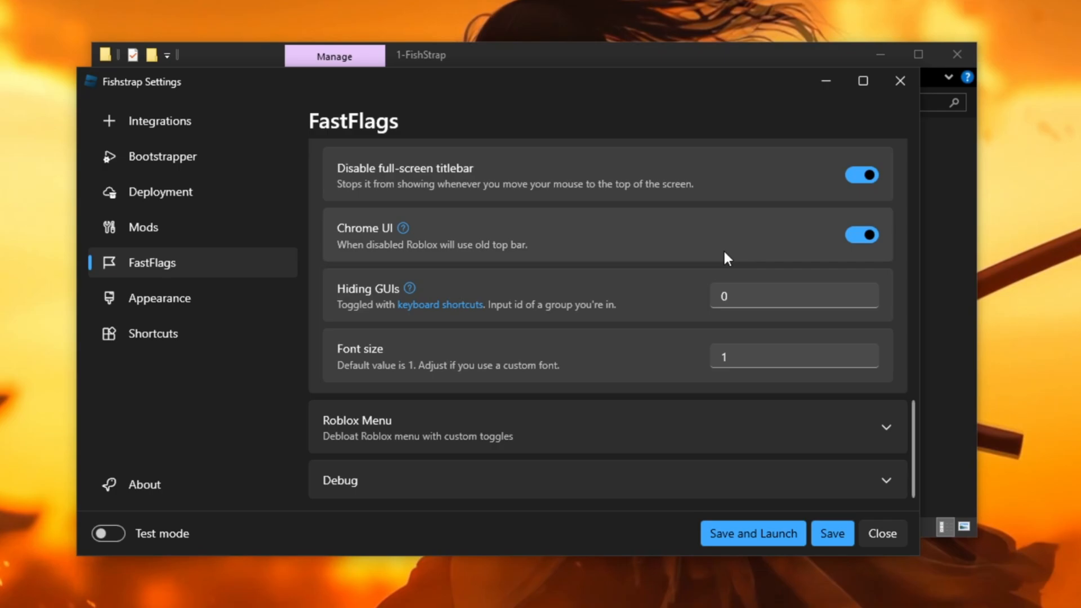
pyautogui.moveTo(713, 224)
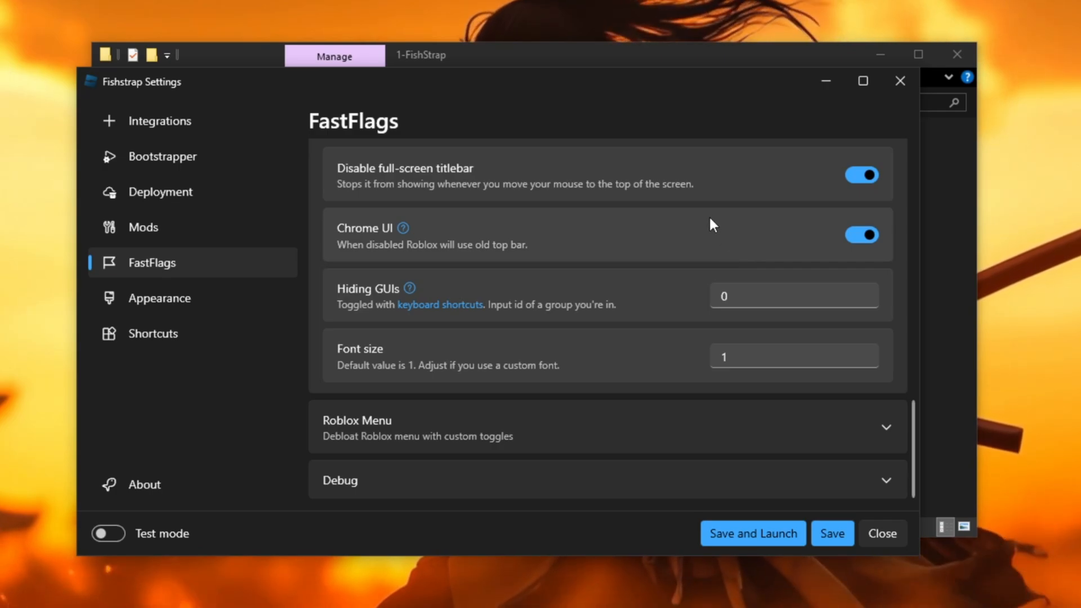
pyautogui.moveTo(641, 233)
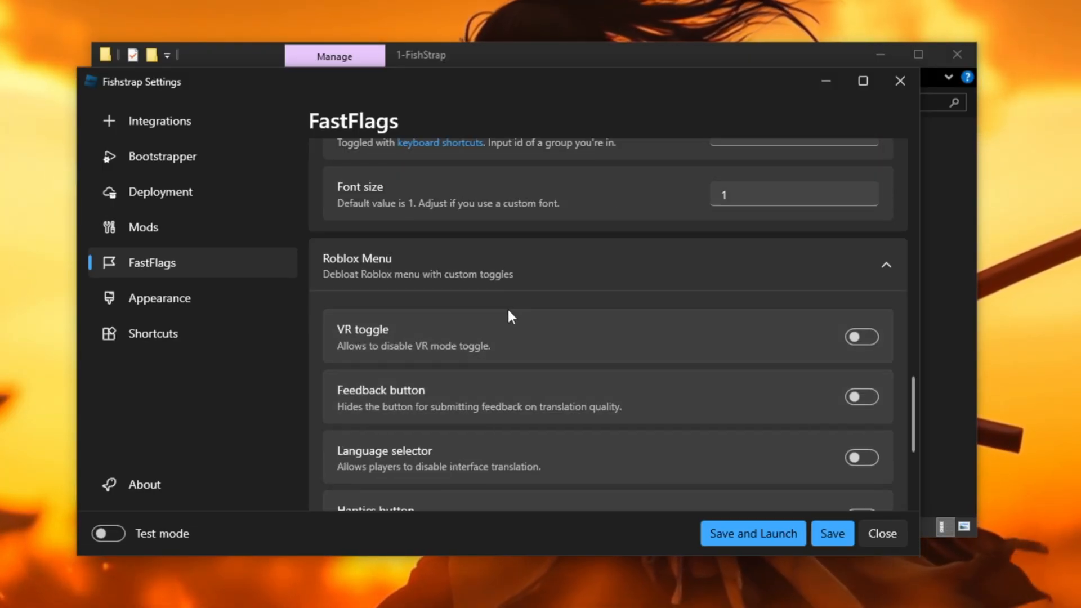
# Scroll the FastFlags page while the Fishstrap notes file of flag entries is readied for copying
pyautogui.scroll(-3)
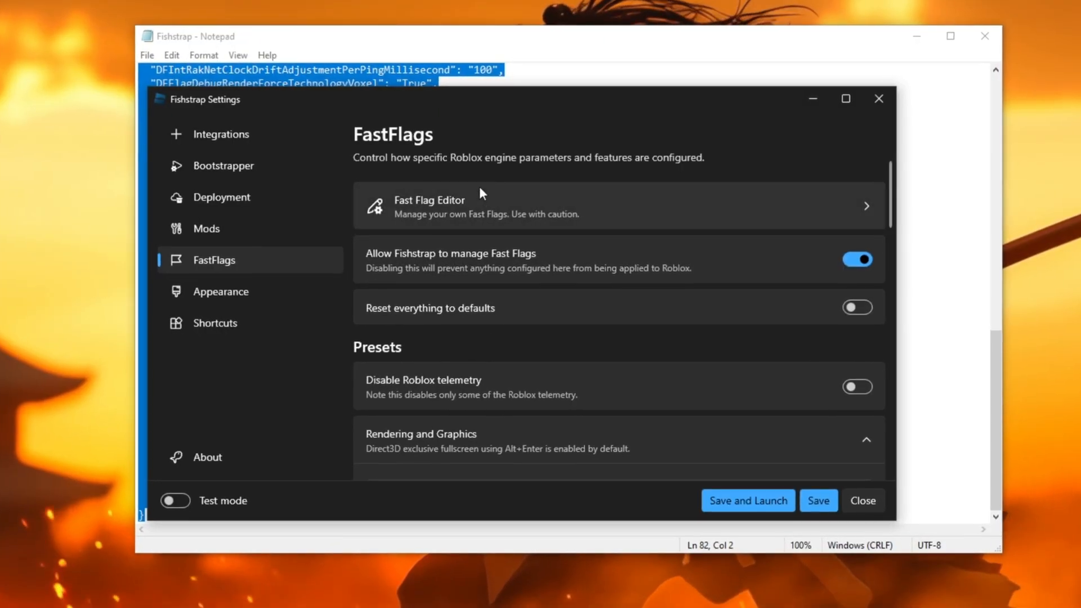
# Import the copied FPS flag list as JSON via the Fast Flag Editor's Add new dialog
pyautogui.click(429, 205)
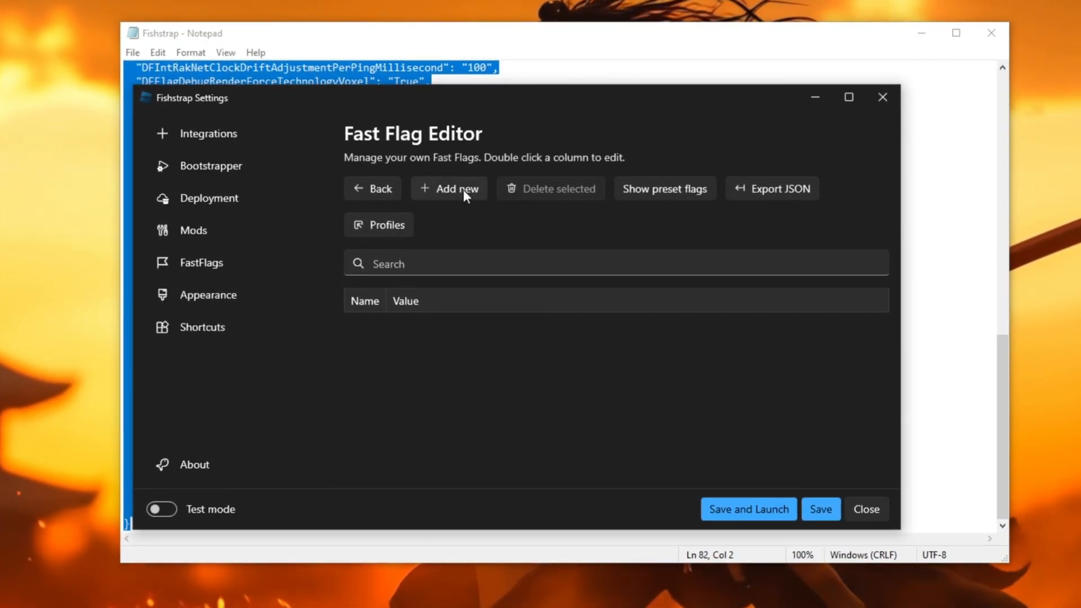
pyautogui.click(448, 189)
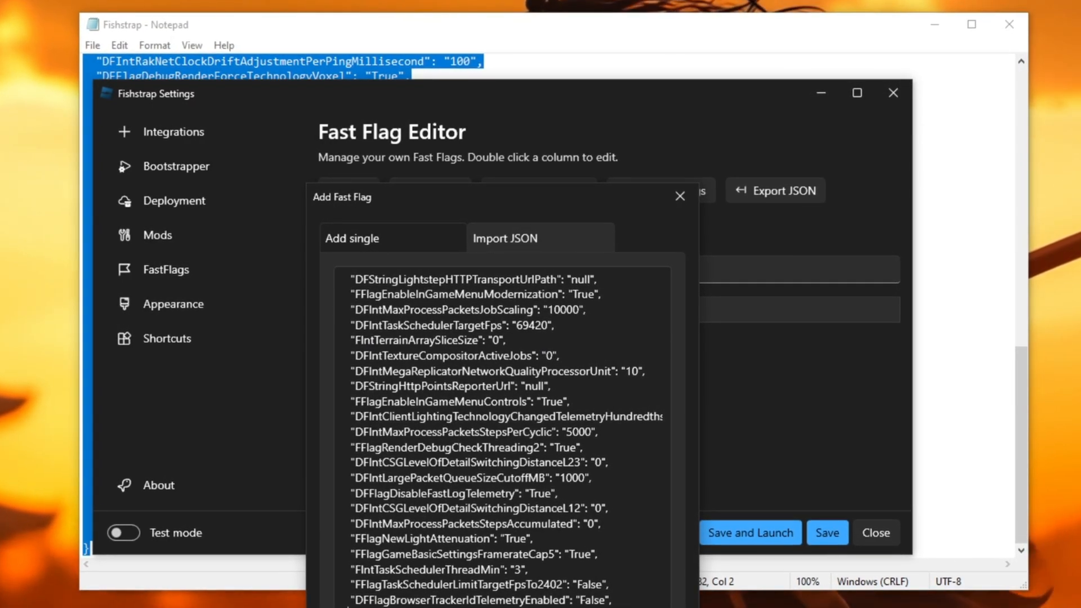
pyautogui.click(749, 532)
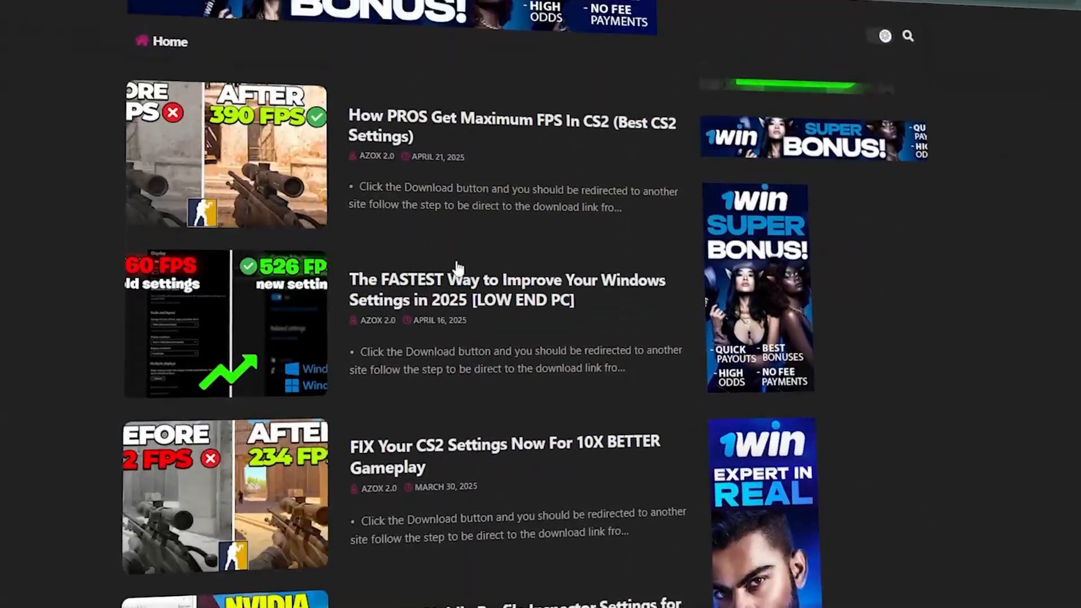
pyautogui.scroll(-3)
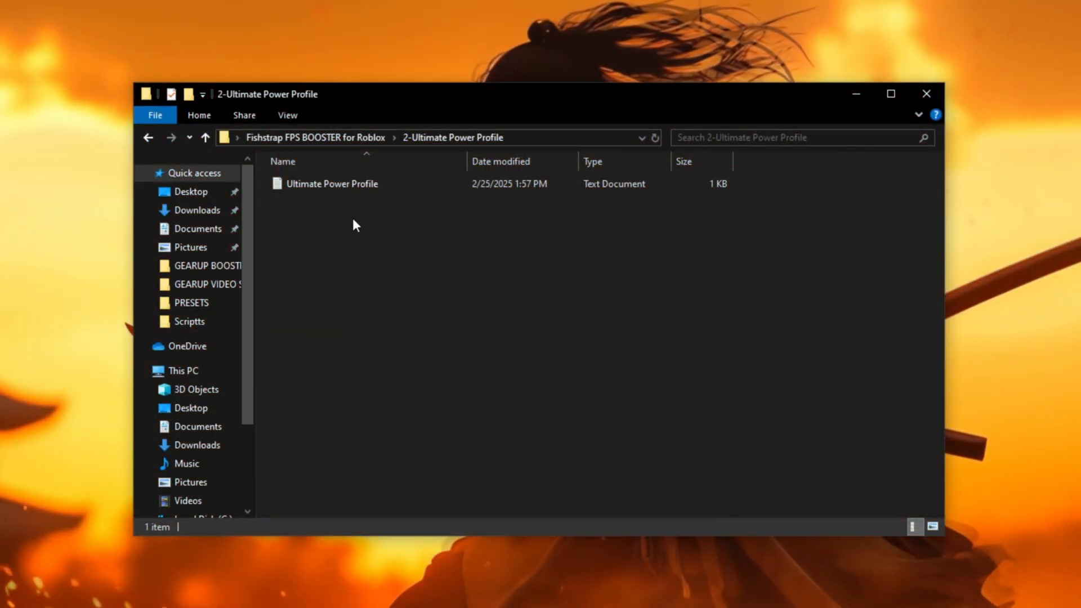
# Open the Ultimate Power Profile text file containing the powercfg -duplicatescheme command
pyautogui.doubleClick(331, 184)
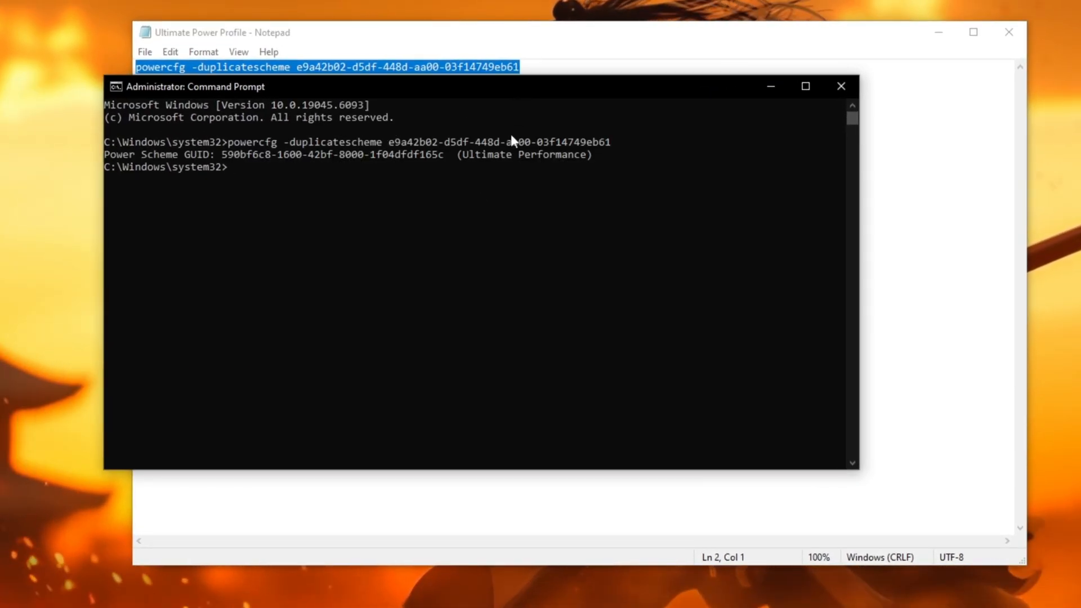
pyautogui.moveTo(456, 220)
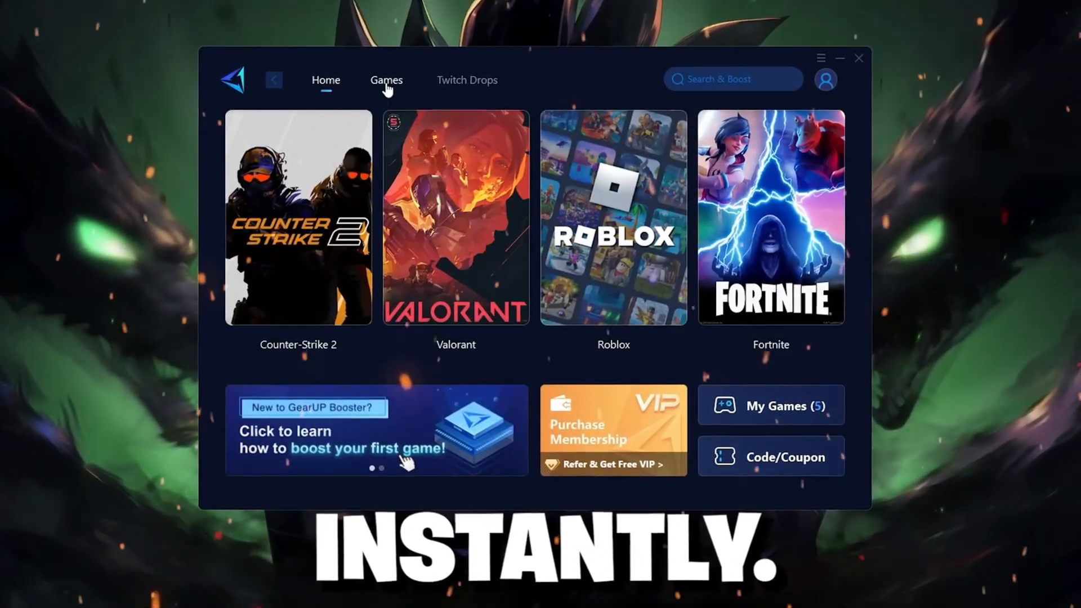
# Show the Action category of the GearUP Booster game library
pyautogui.click(386, 80)
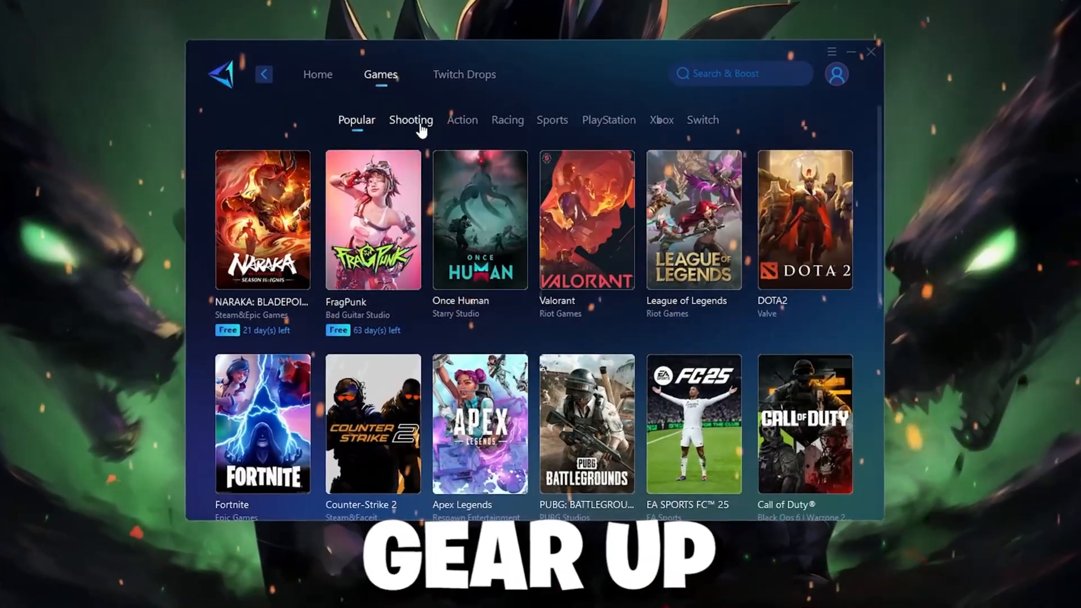
pyautogui.click(461, 119)
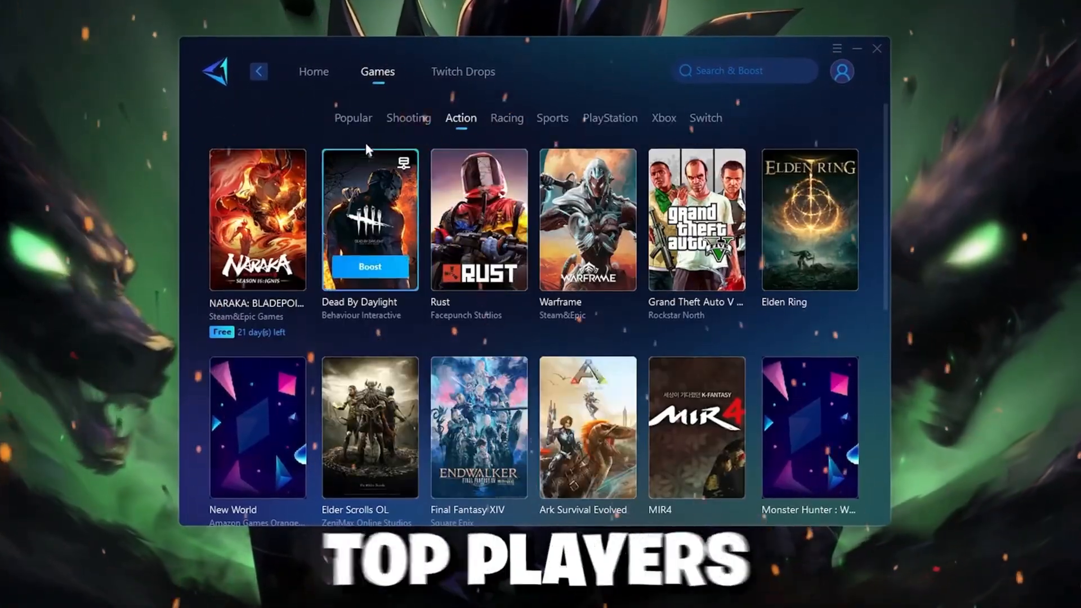
pyautogui.click(352, 118)
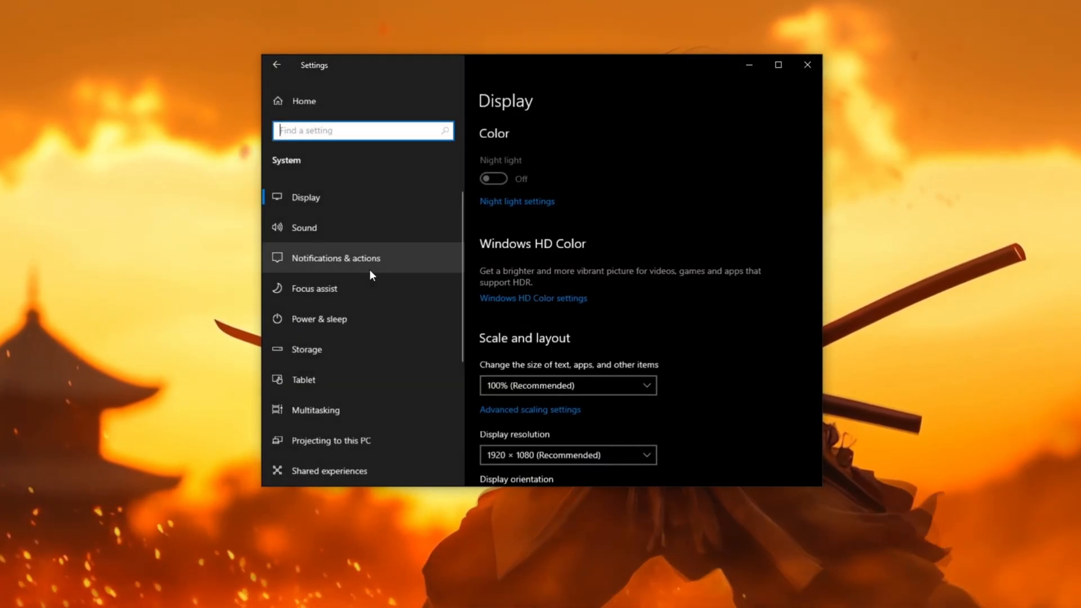
# Select Ultimate Performance as the active power plan and go to its Edit Plan Settings page
pyautogui.click(319, 318)
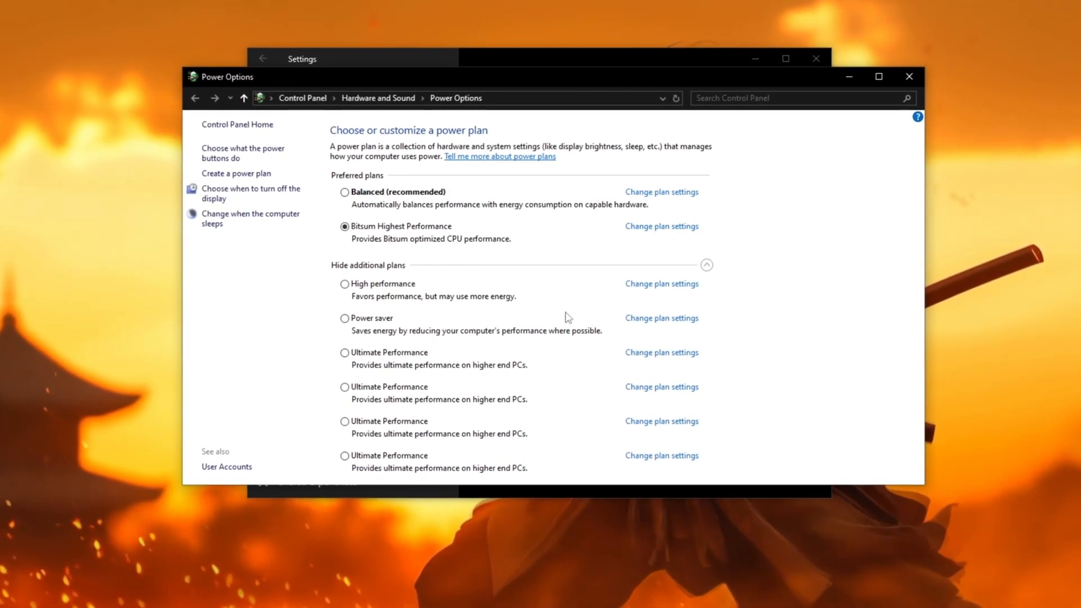
pyautogui.click(345, 352)
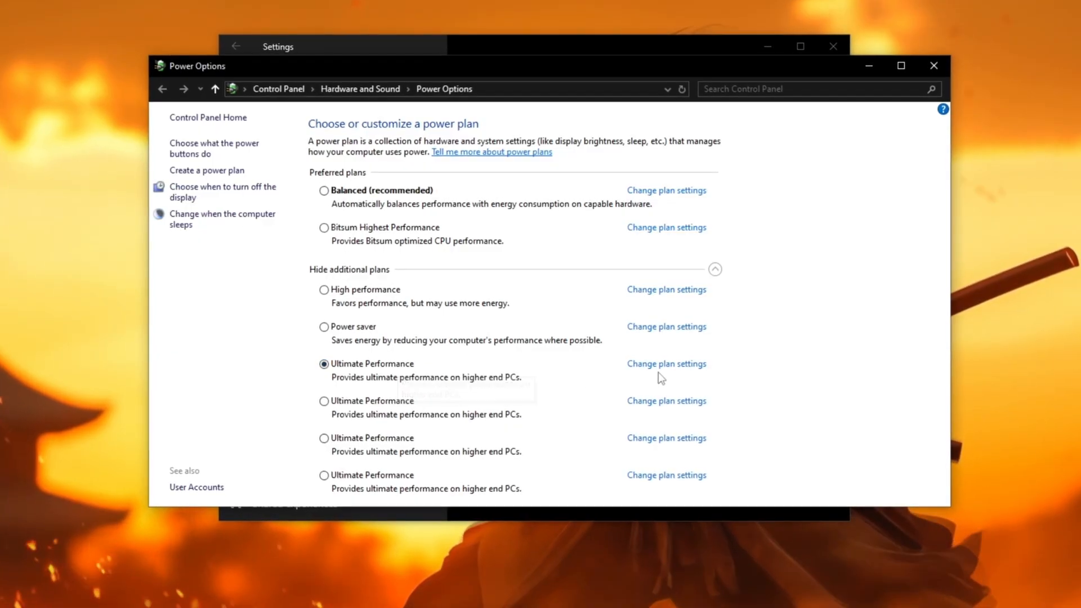
pyautogui.click(664, 364)
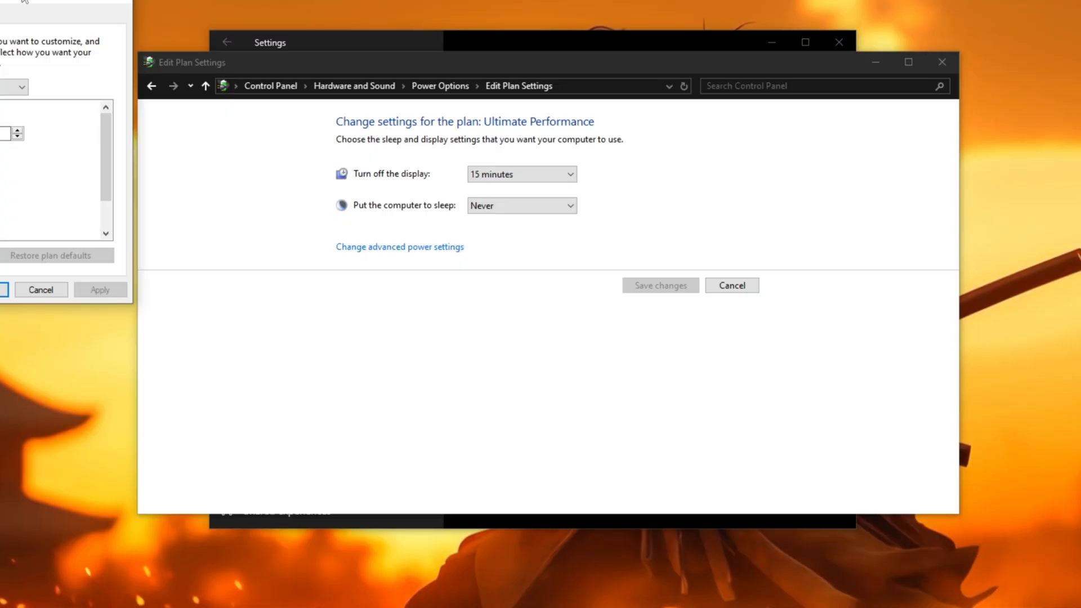
# Confirm PCI Express link state power saving Off, min/max processor state 100% and Active cooling, then accept
pyautogui.click(399, 246)
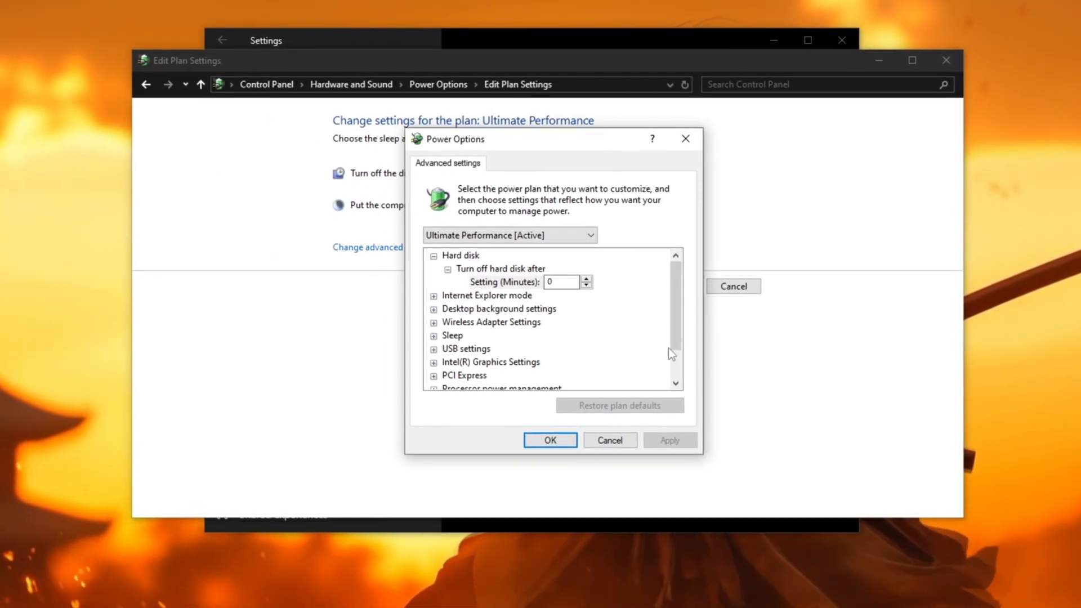
pyautogui.scroll(-3)
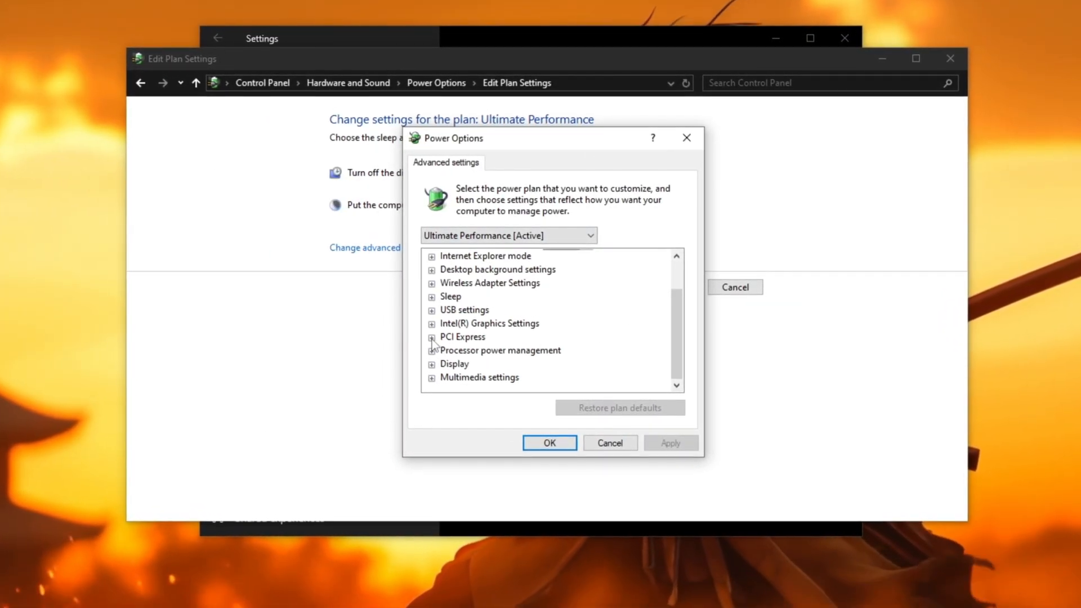
pyautogui.click(430, 337)
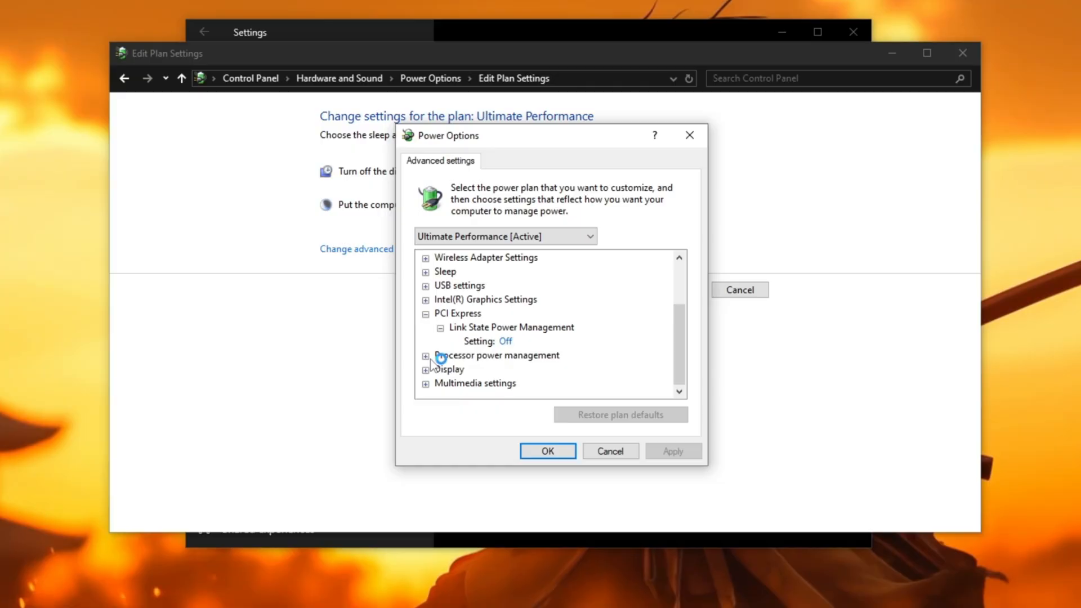
pyautogui.click(426, 355)
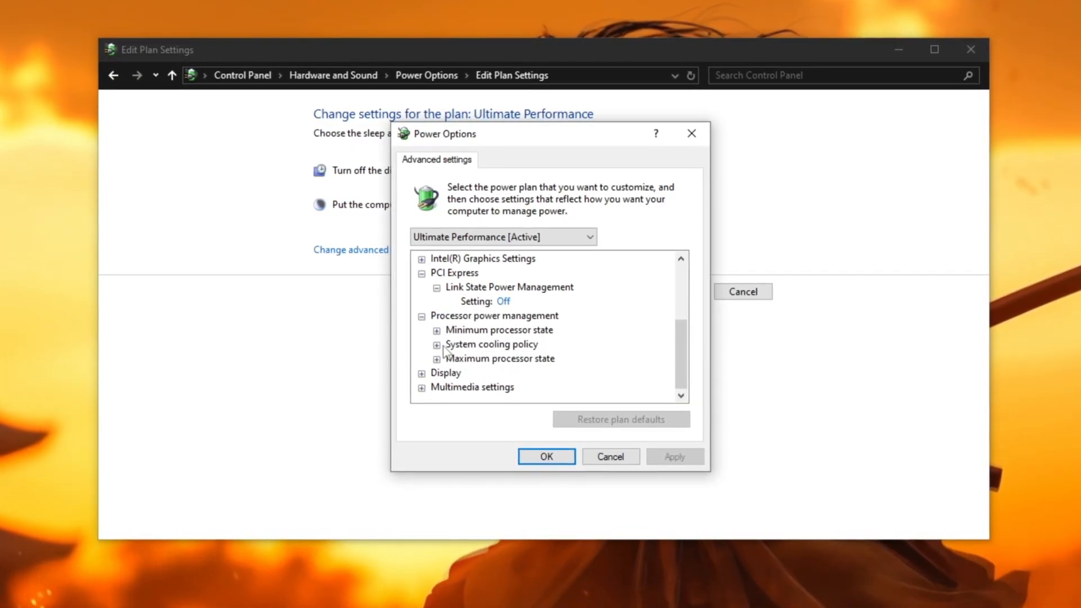
pyautogui.click(437, 330)
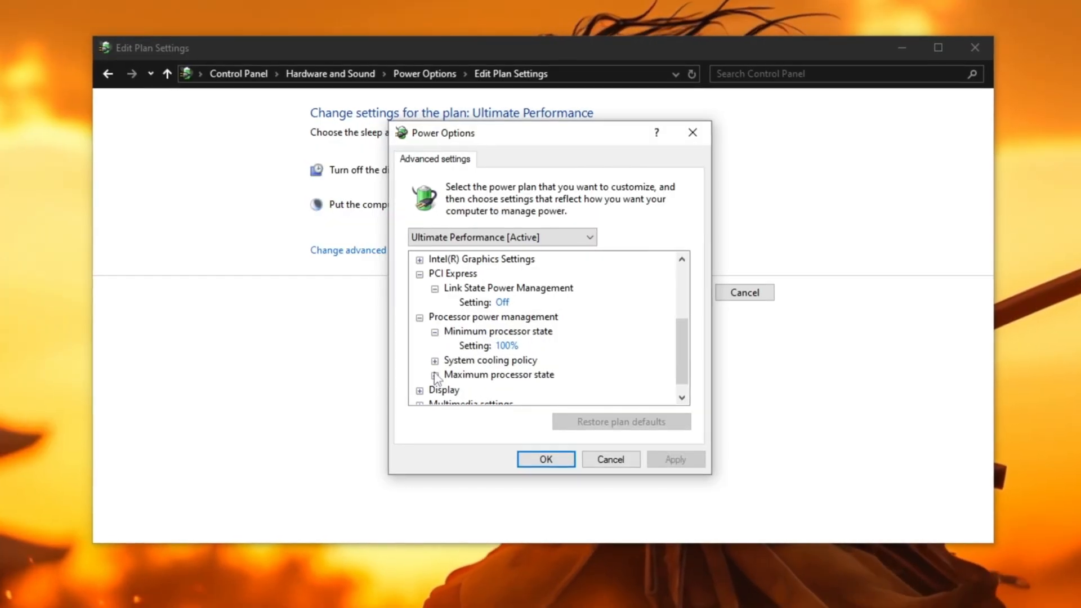
pyautogui.click(436, 374)
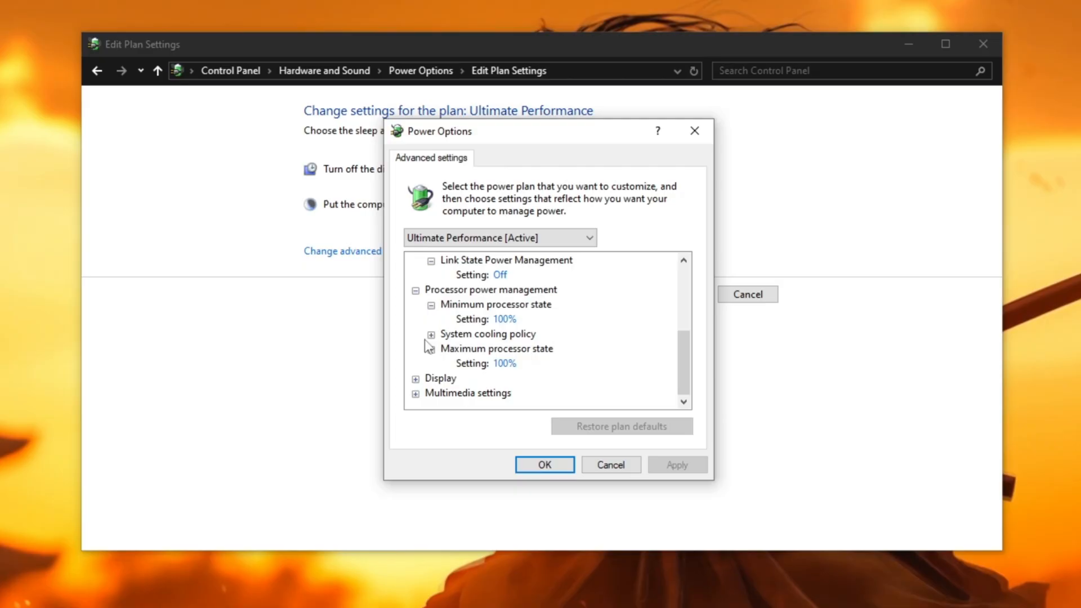
pyautogui.click(429, 333)
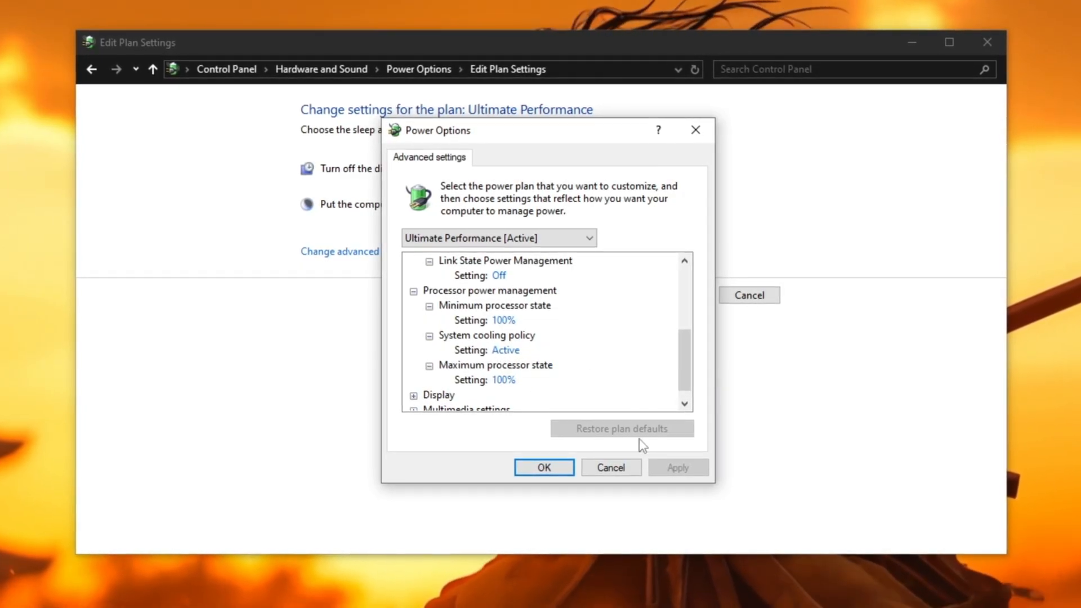
pyautogui.click(543, 466)
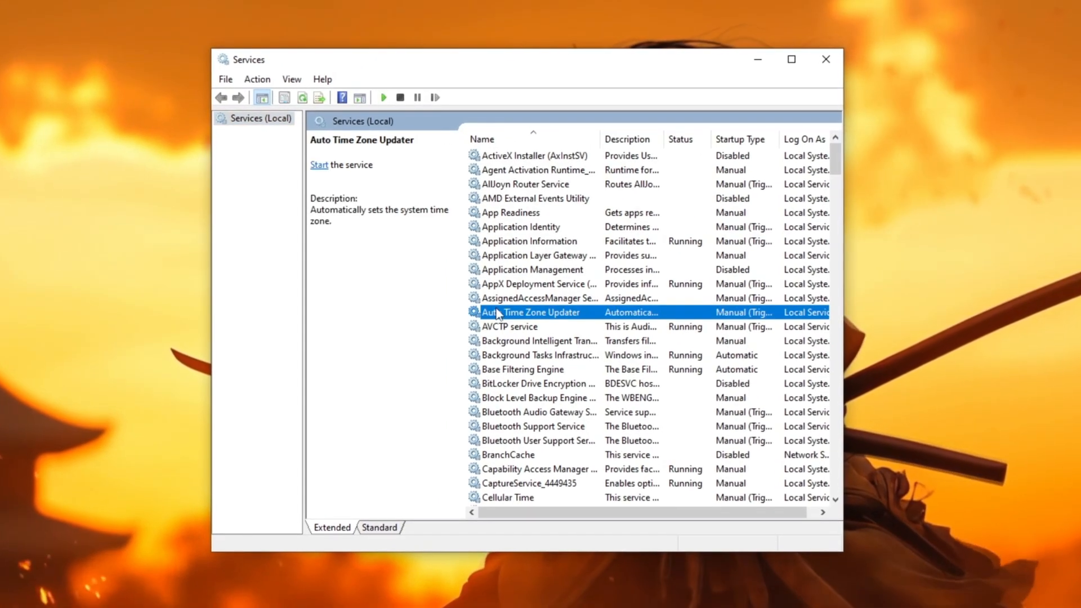
# Set the SysMain service's startup type to Disabled in its Properties and apply it
pyautogui.scroll(-3)
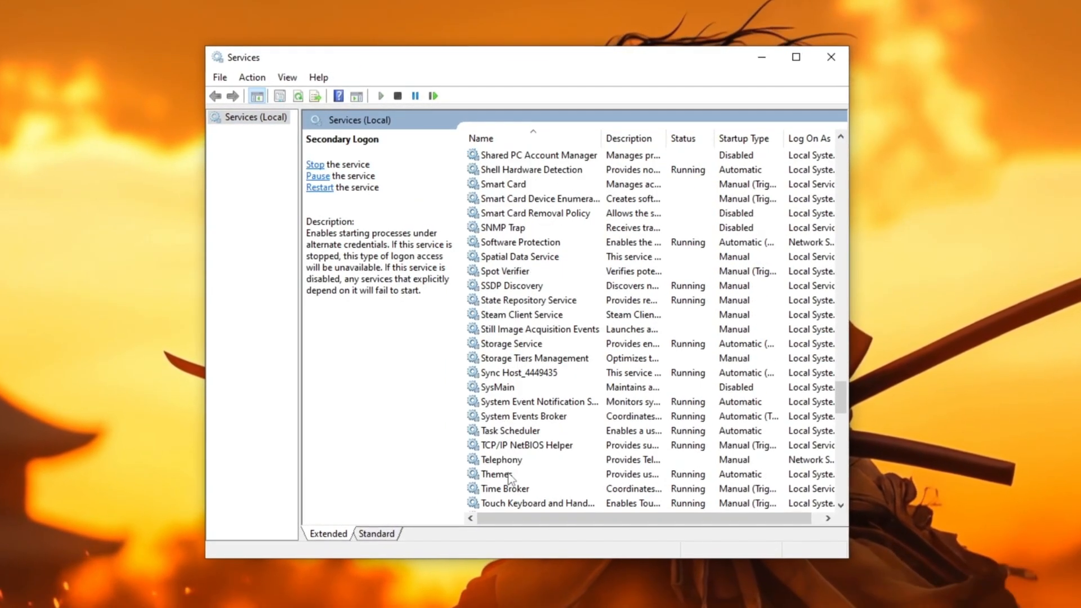
pyautogui.rightClick(496, 390)
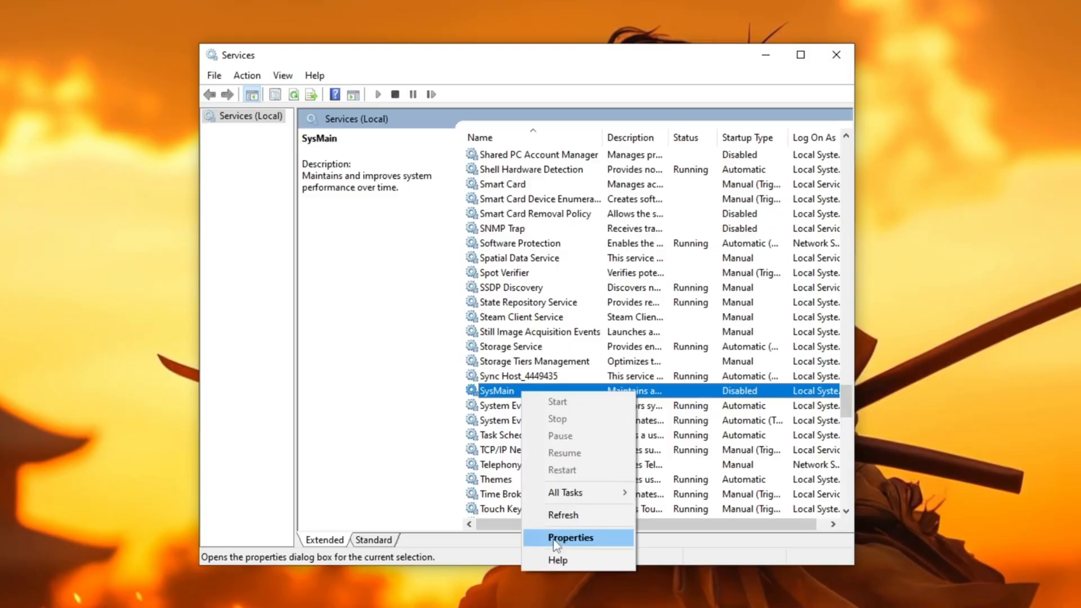
pyautogui.click(570, 537)
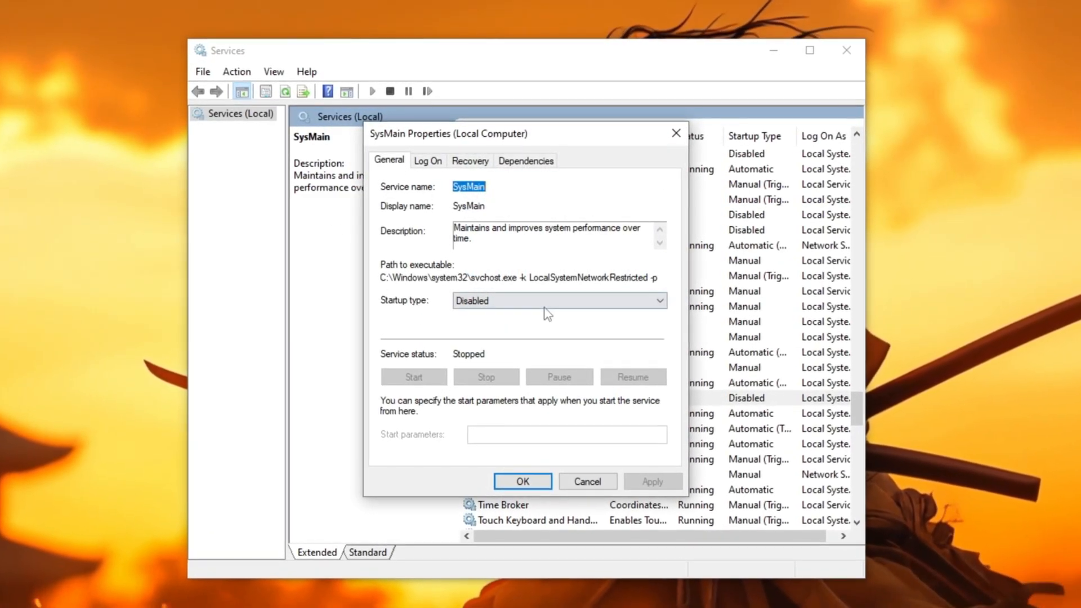
pyautogui.click(652, 487)
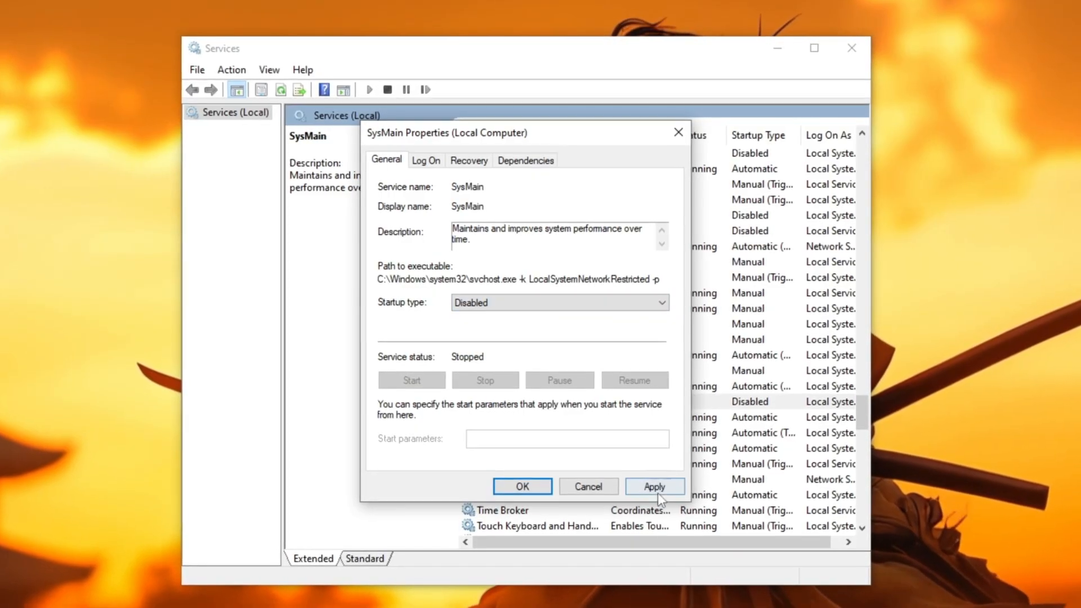
pyautogui.click(521, 487)
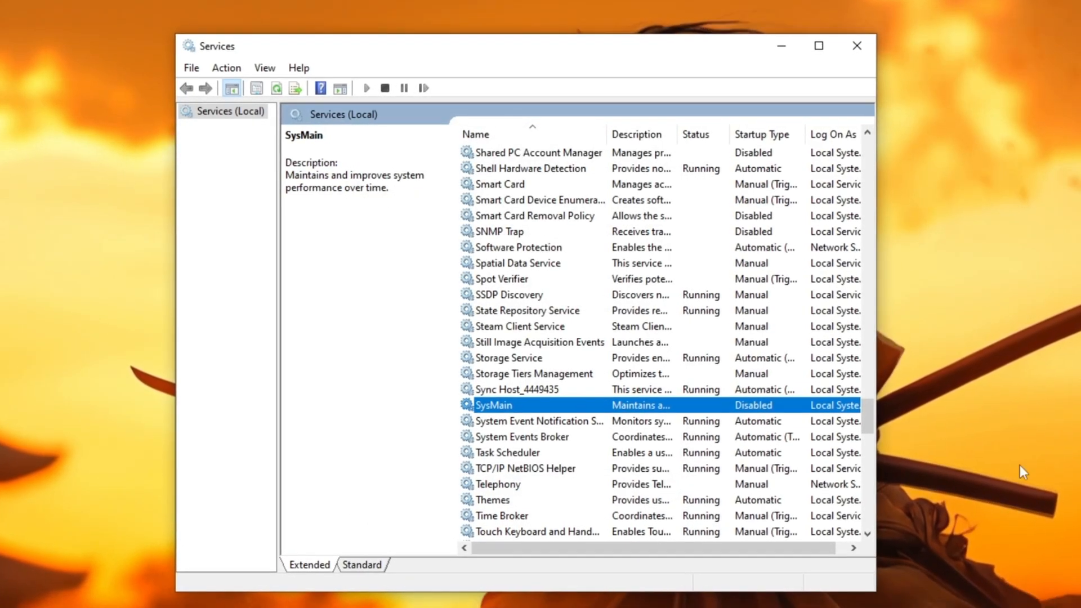